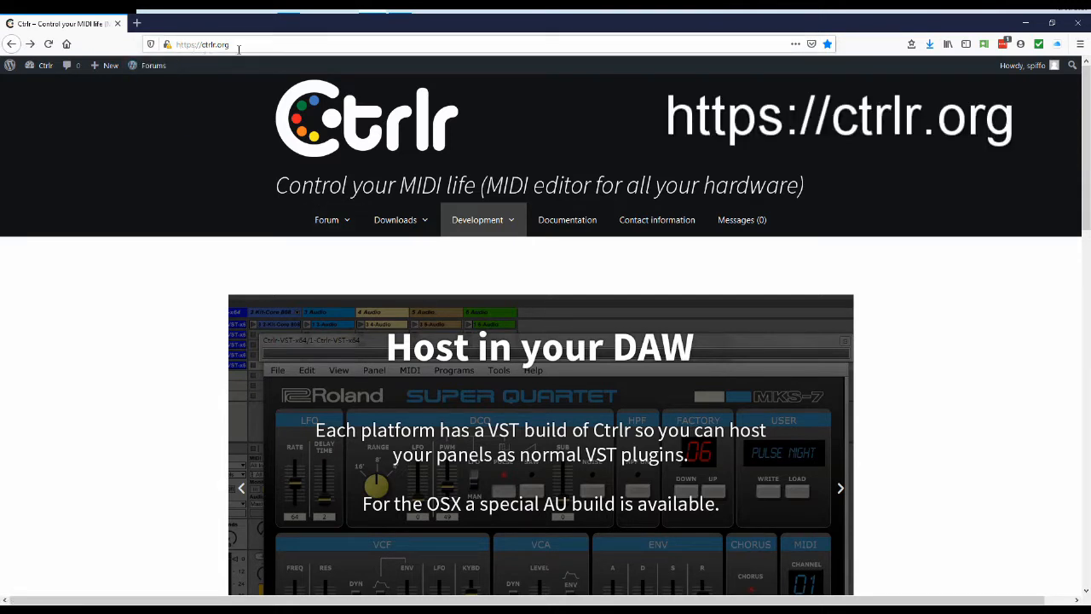
Step: Download the Ctrlr-5.3.201.exe installer from the ctrlr.org nightly builds list
left_click(395, 219)
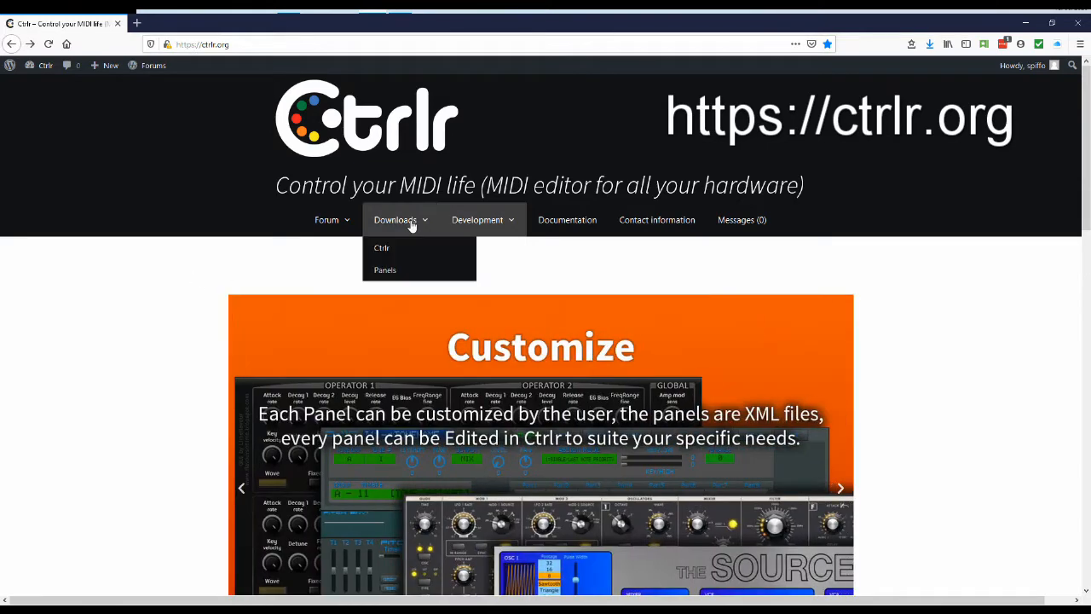
mouse_move(385, 269)
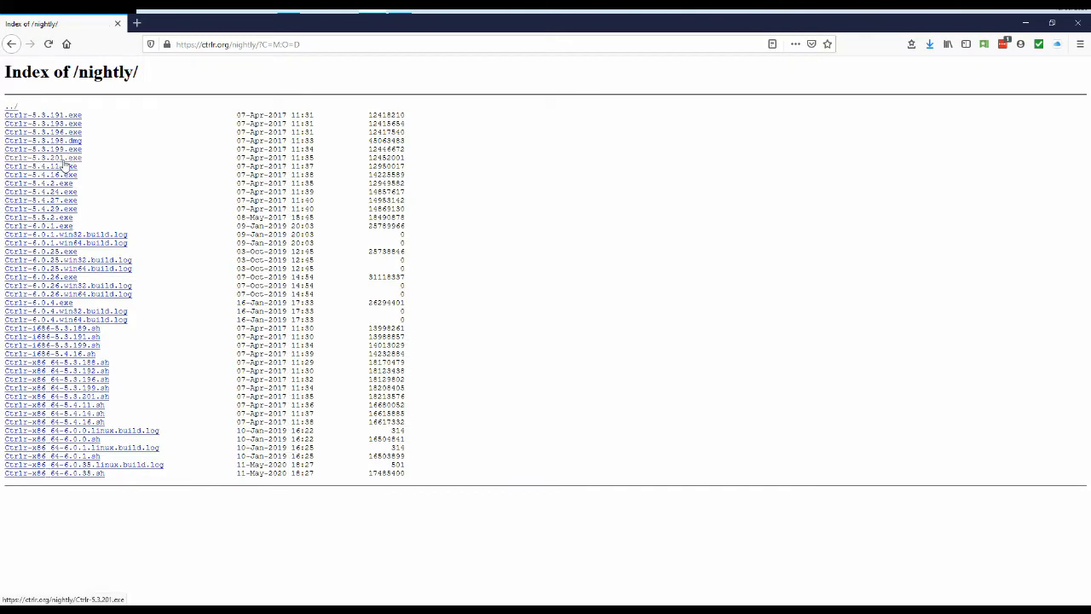
mouse_move(69, 395)
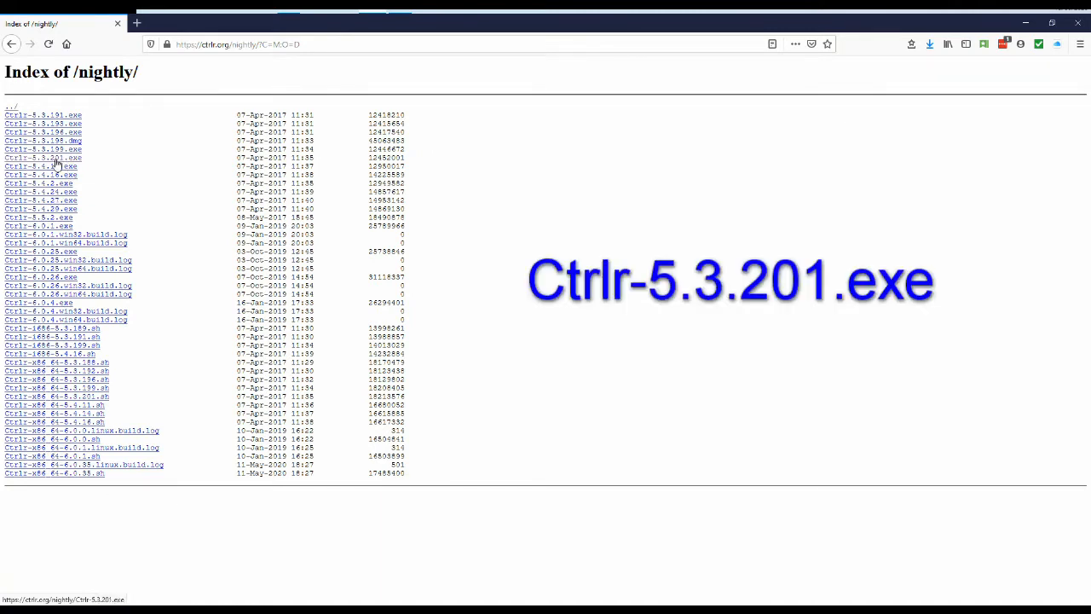
mouse_move(58, 166)
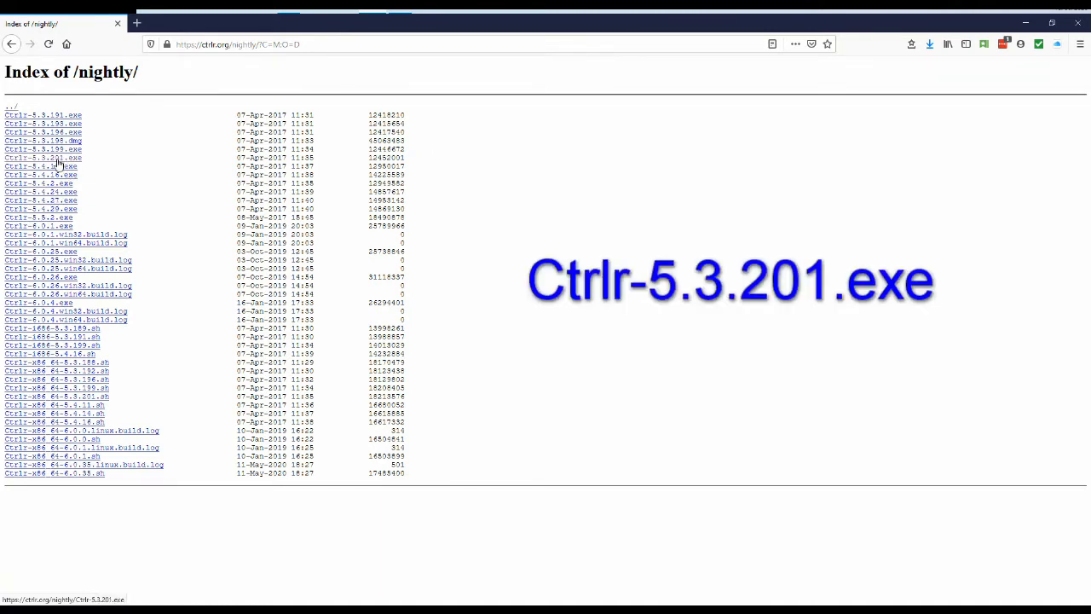
left_click(41, 157)
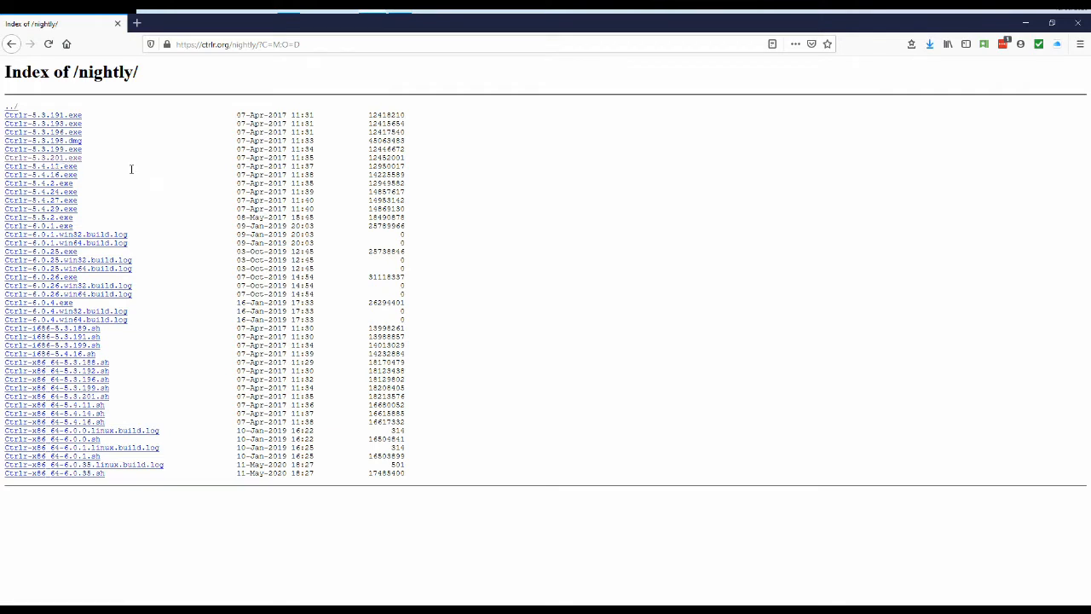
mouse_move(75, 110)
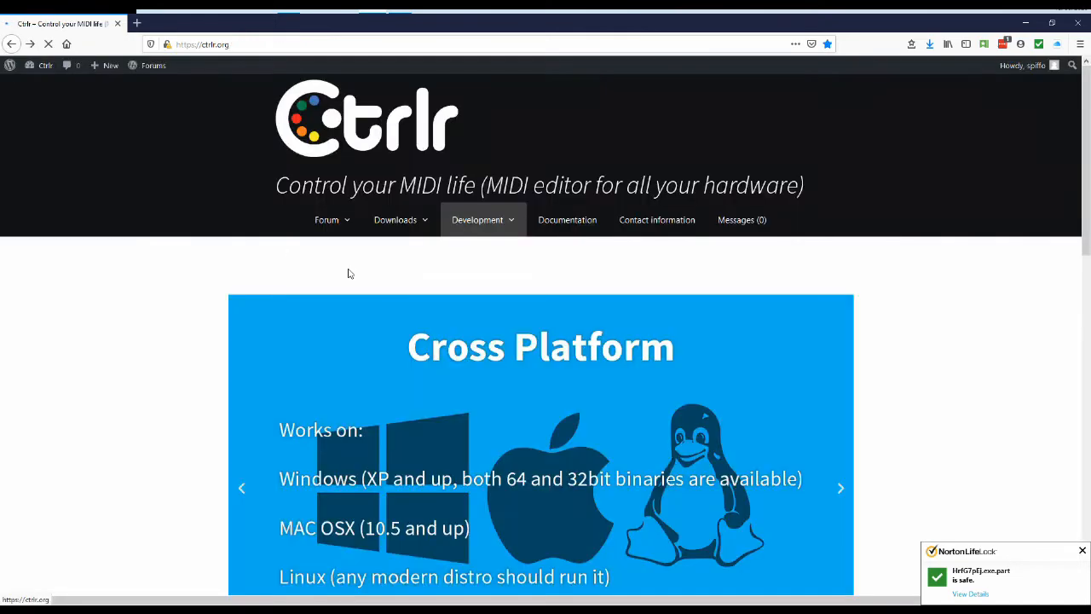
Step: Navigate Downloads > Panels to the Yamaha DX11 Editor panel post with its OneDrive link
left_click(396, 218)
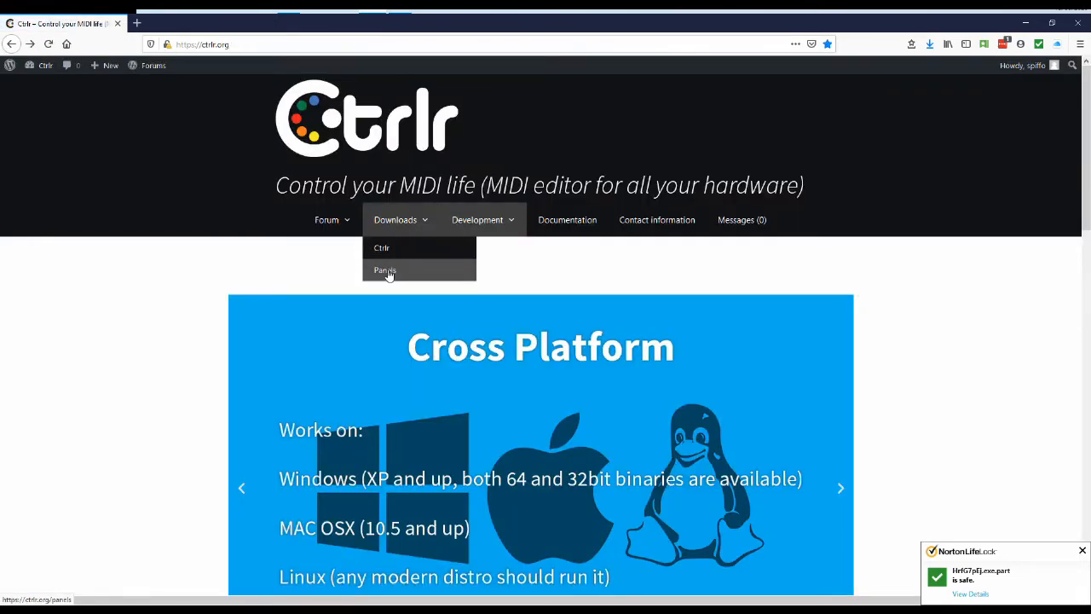
left_click(385, 270)
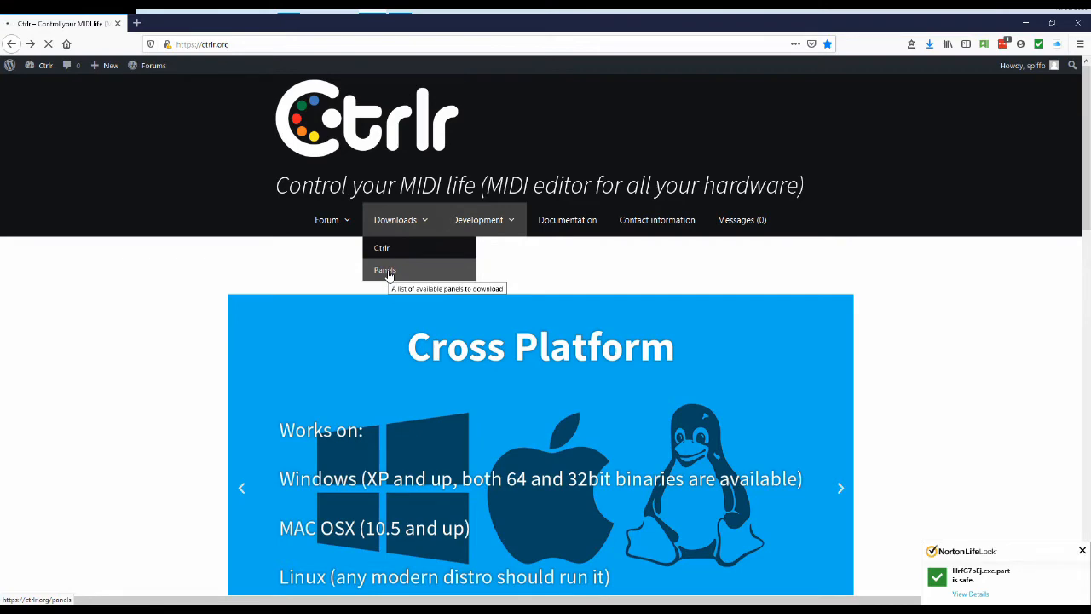
left_click(385, 269)
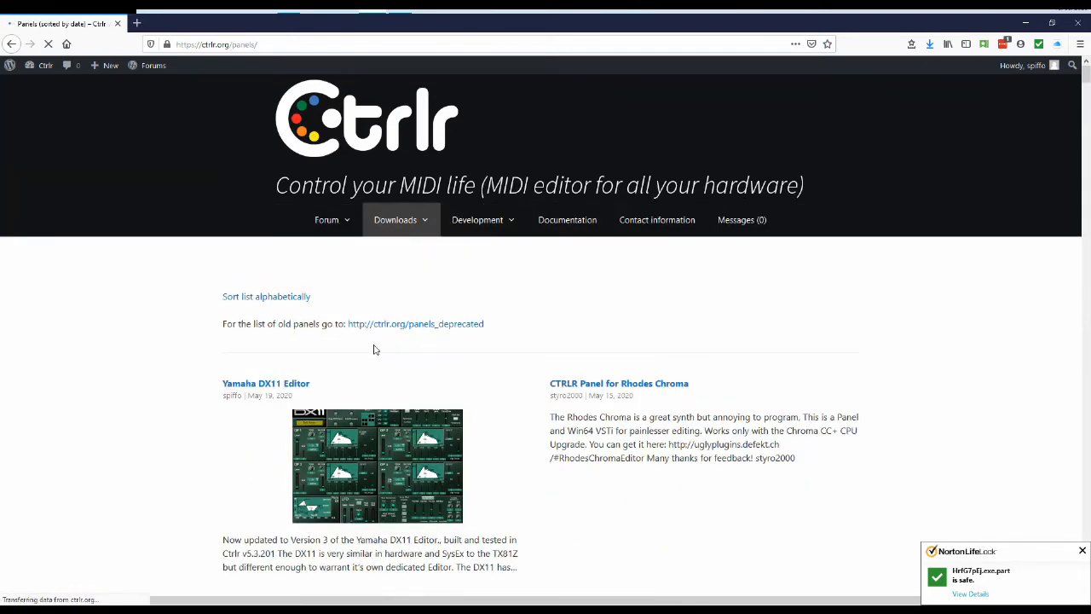
scroll("down", 3)
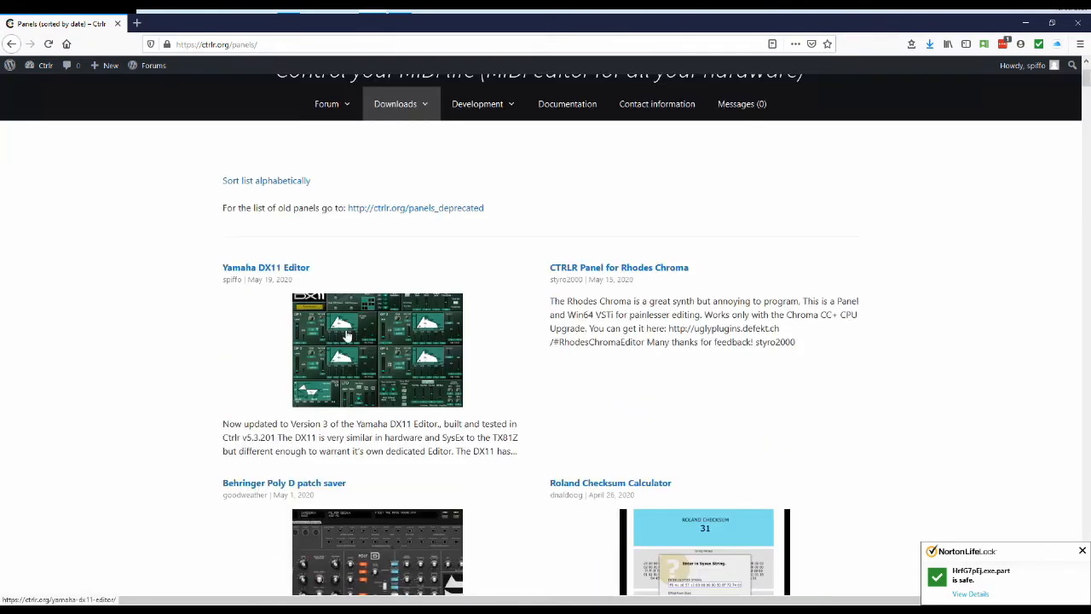
left_click(266, 266)
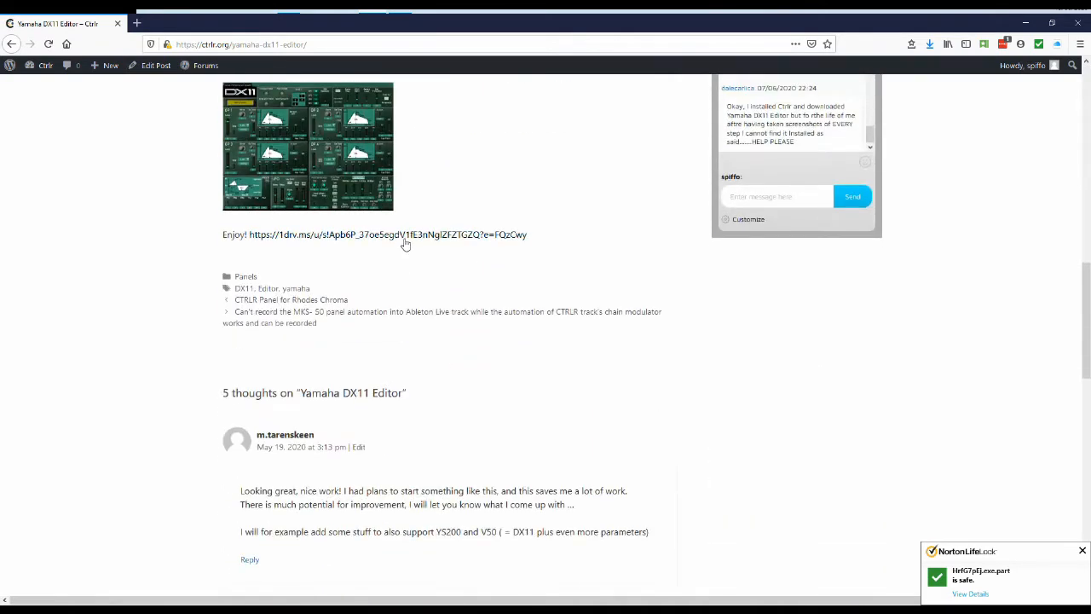
Step: Save Yamaha DX11 Editor_3_5_RC1.bpanelz from the OneDrive share to Downloads
left_click(406, 236)
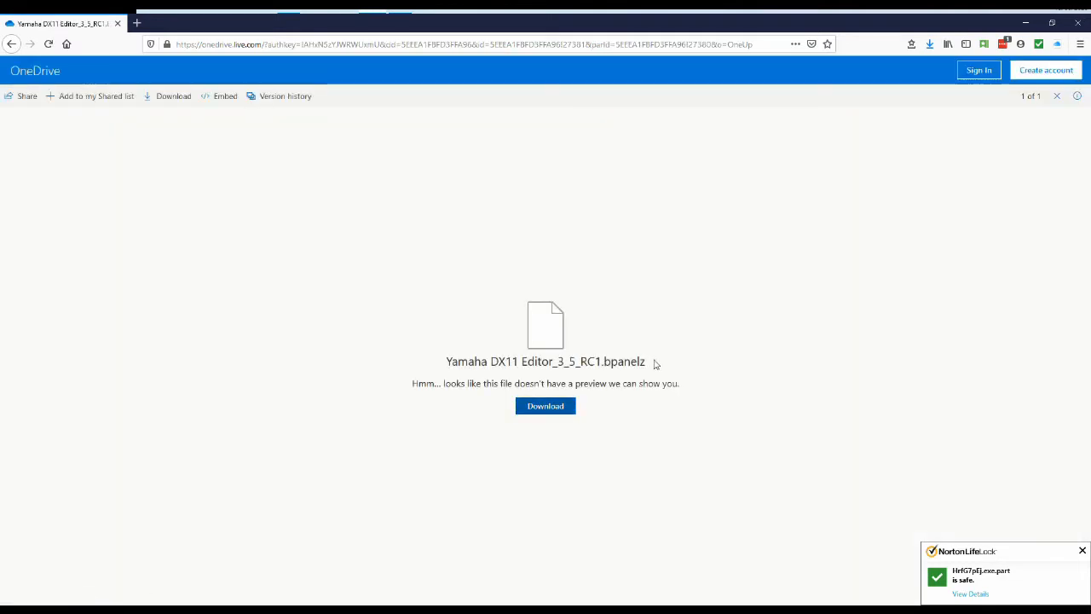
left_click(545, 406)
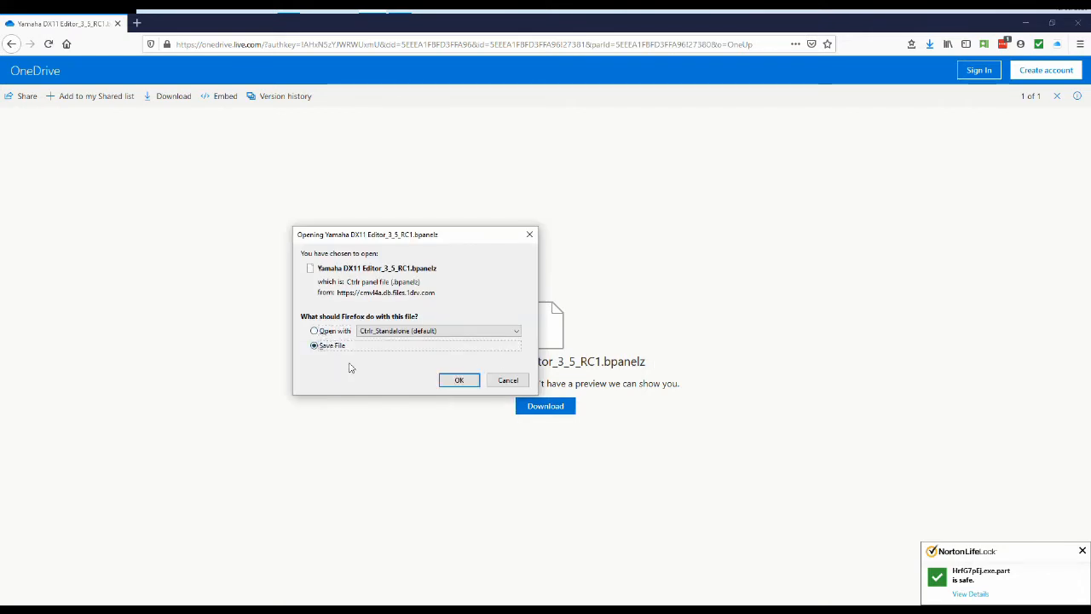
left_click(459, 379)
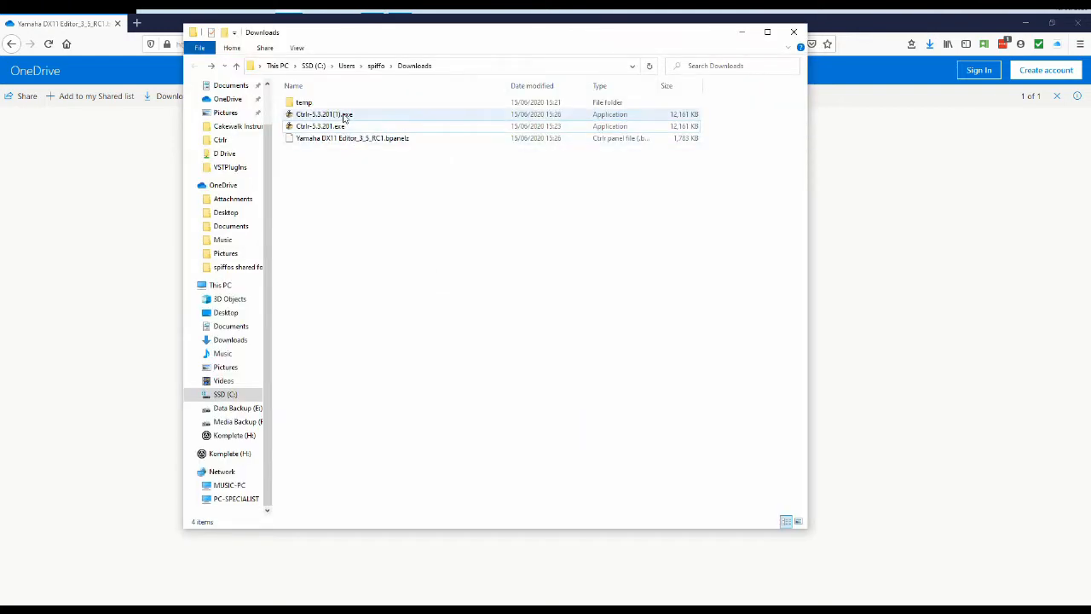
mouse_move(341, 126)
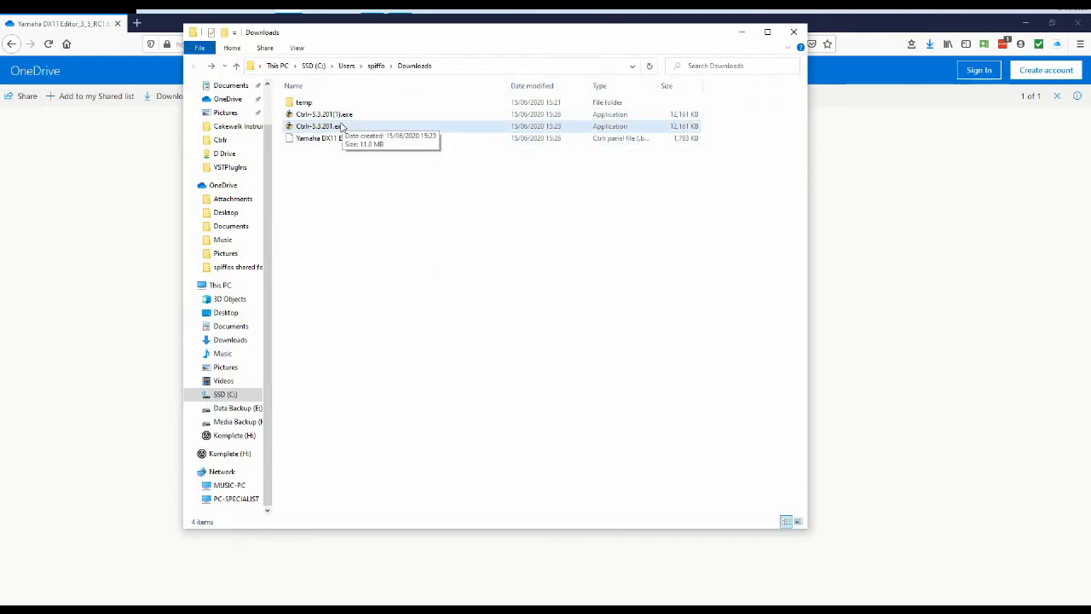
Step: Select Ctrlr-5.3.201.exe in the Downloads folder beside the DX11 panel file
left_click(321, 126)
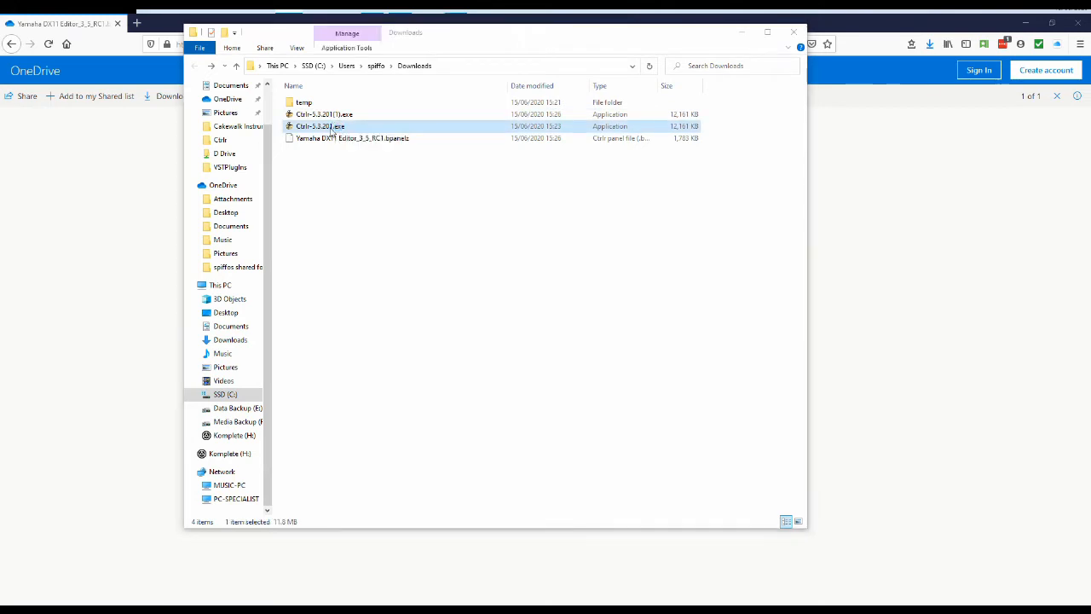
double_click(320, 126)
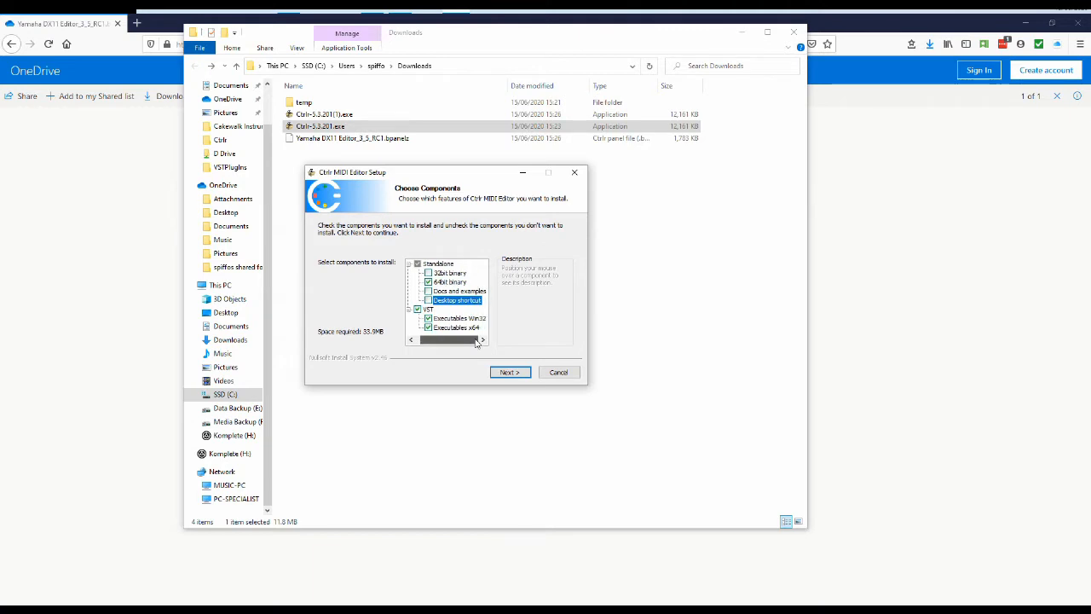
left_click(416, 263)
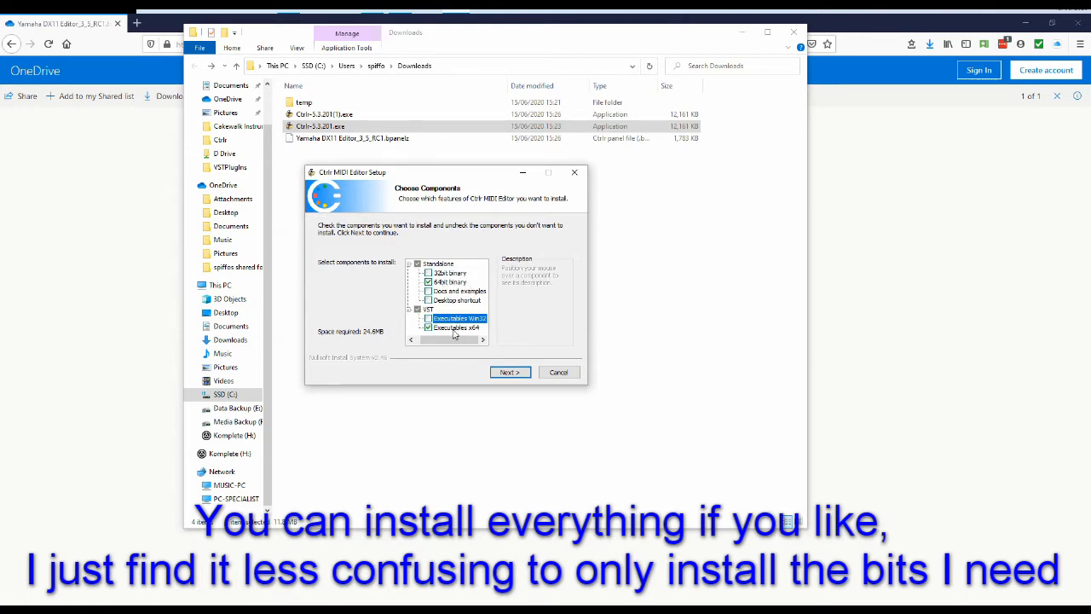
mouse_move(556, 307)
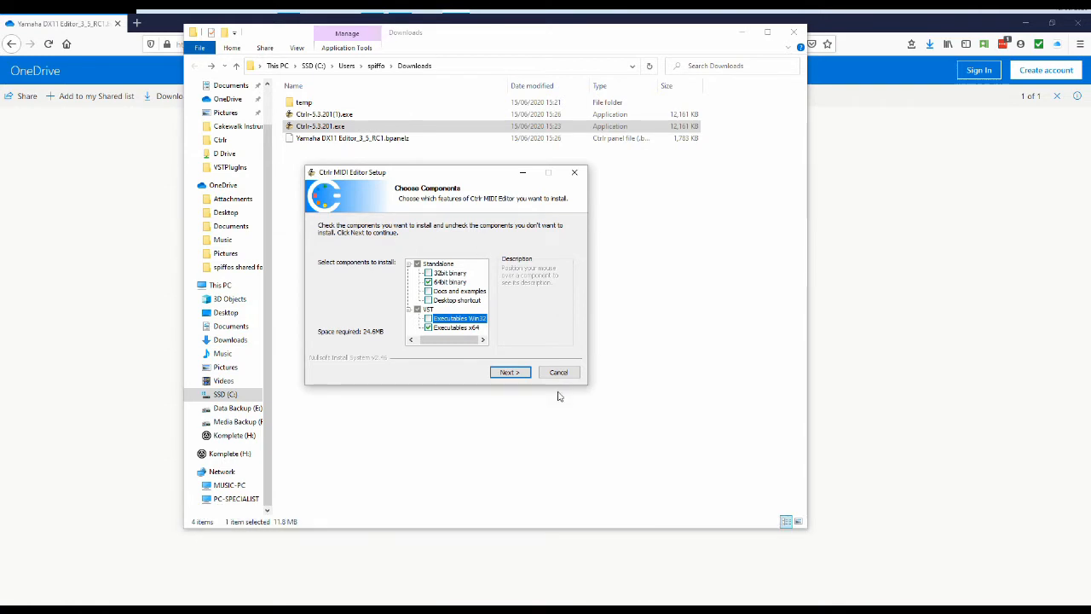
left_click(508, 372)
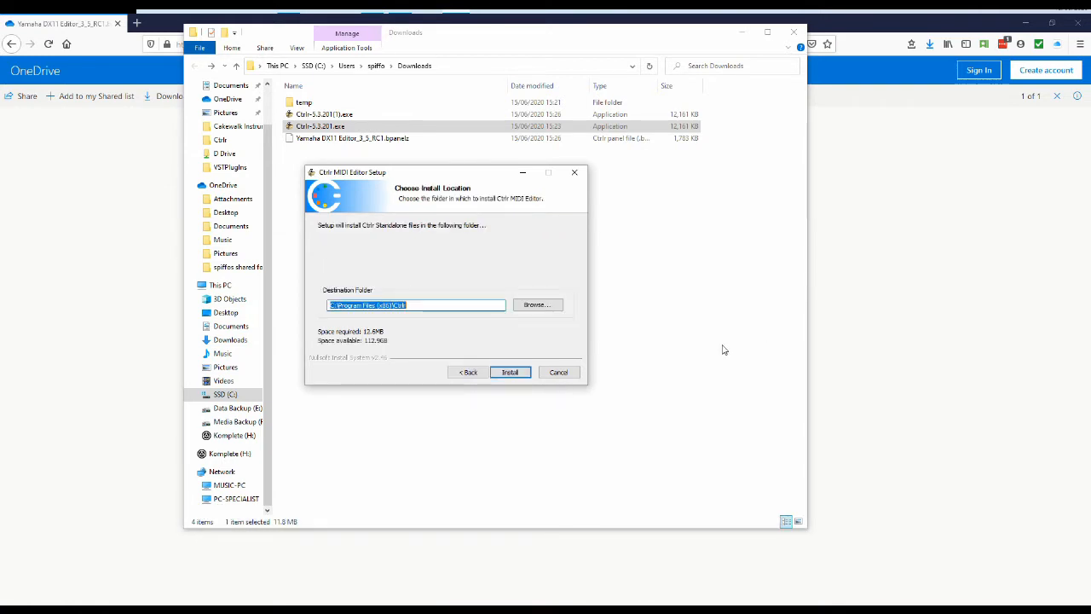
mouse_move(560, 372)
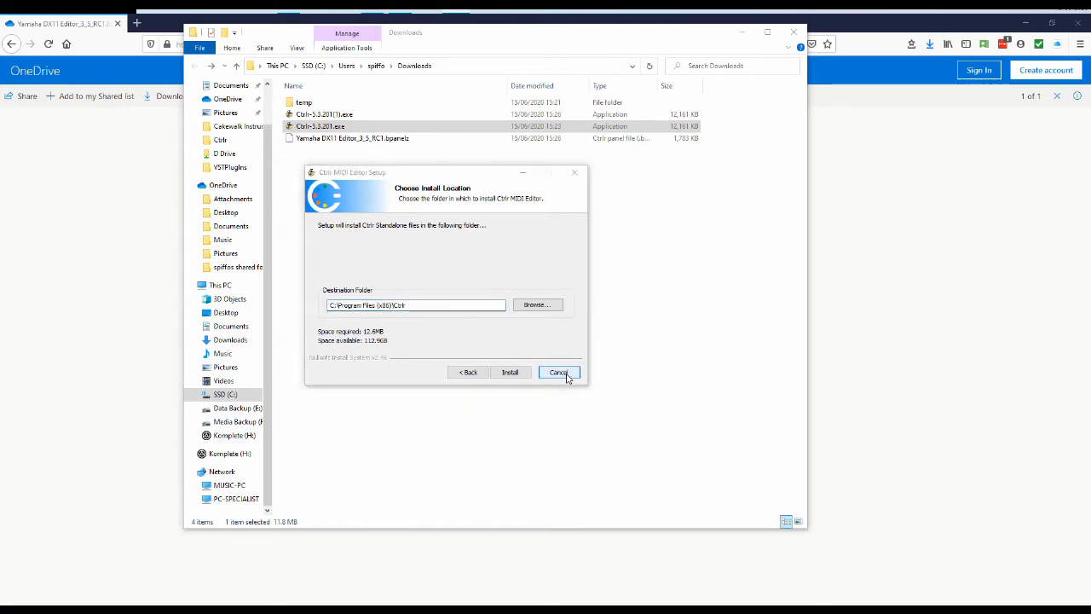
left_click(560, 372)
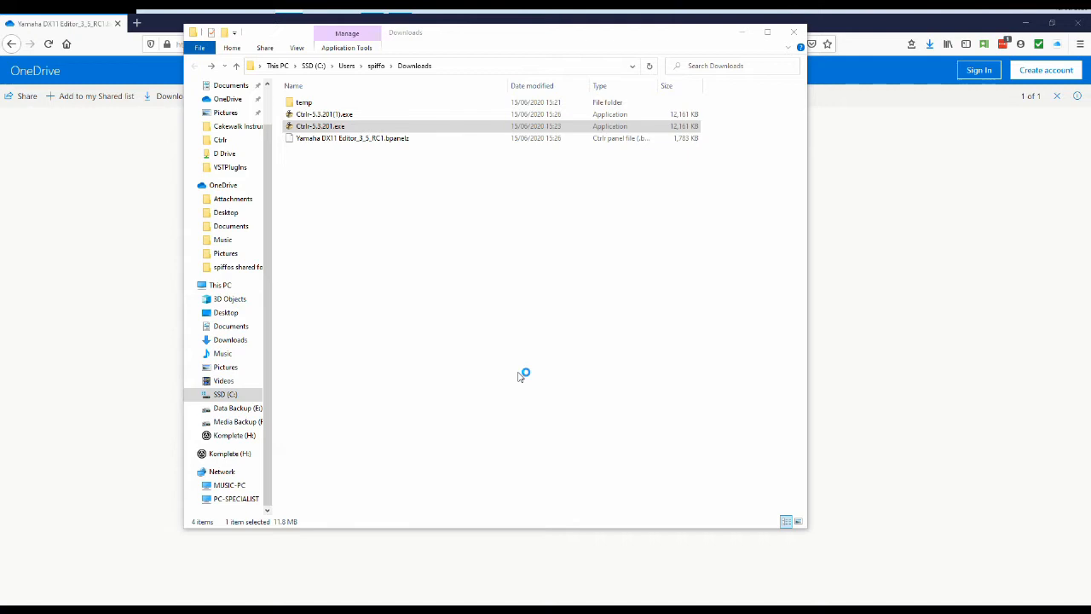
Step: Launch the Ctrlr application to its empty main window
double_click(321, 126)
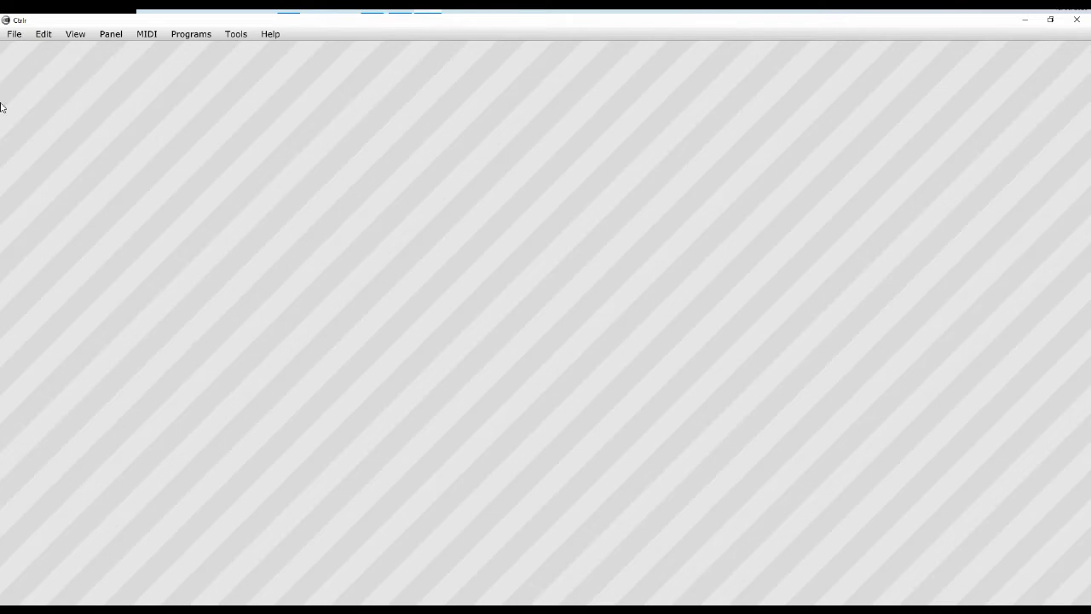
Step: Load Yamaha DX11 Editor_3_5_RC1.bpanelz from Downloads via File > Open Panel
left_click(14, 34)
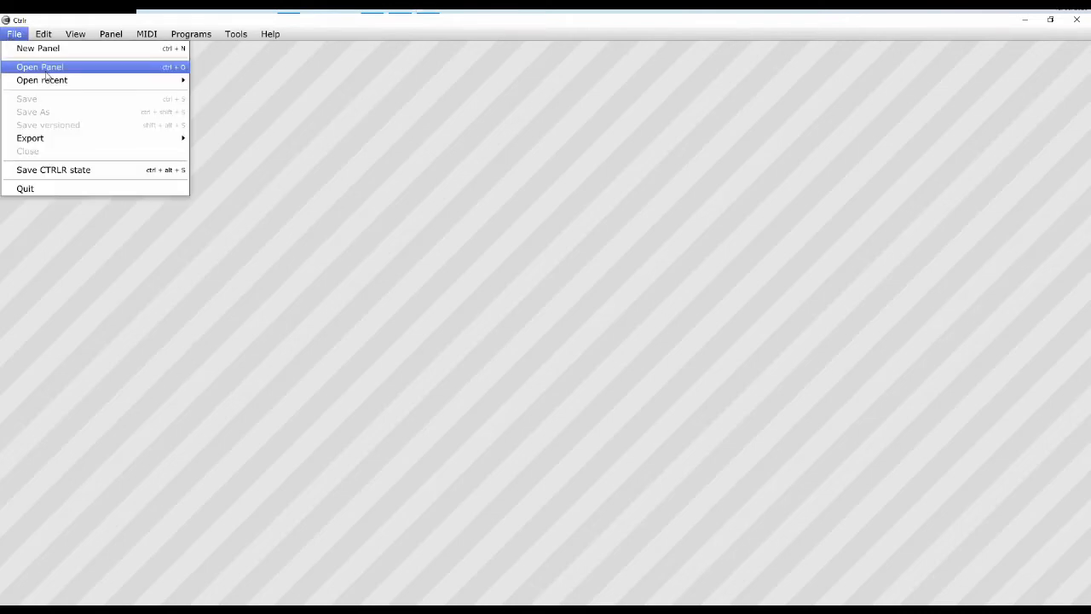
left_click(39, 66)
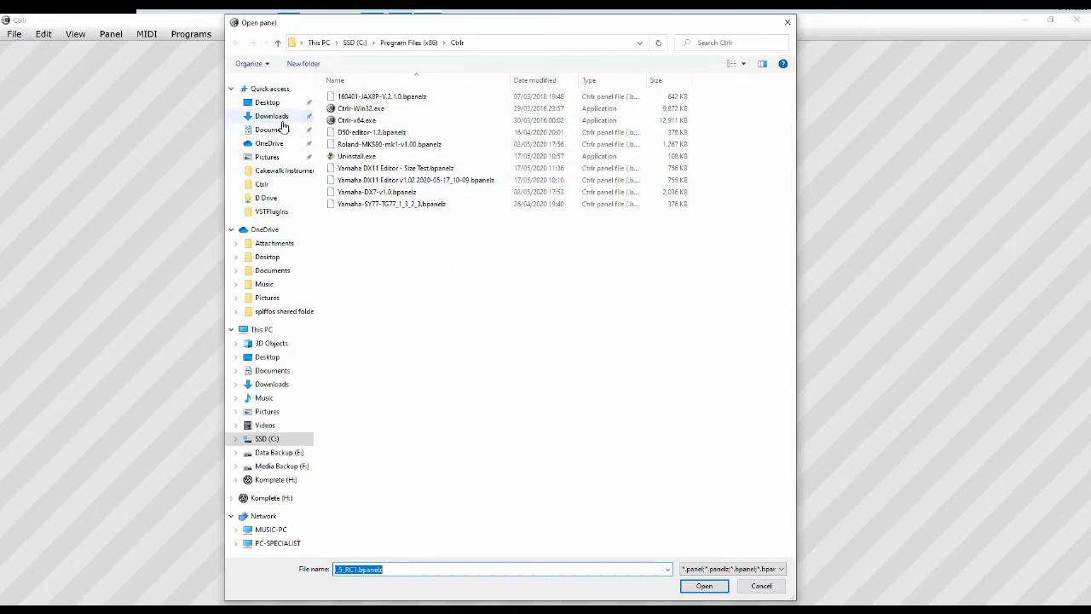
left_click(271, 115)
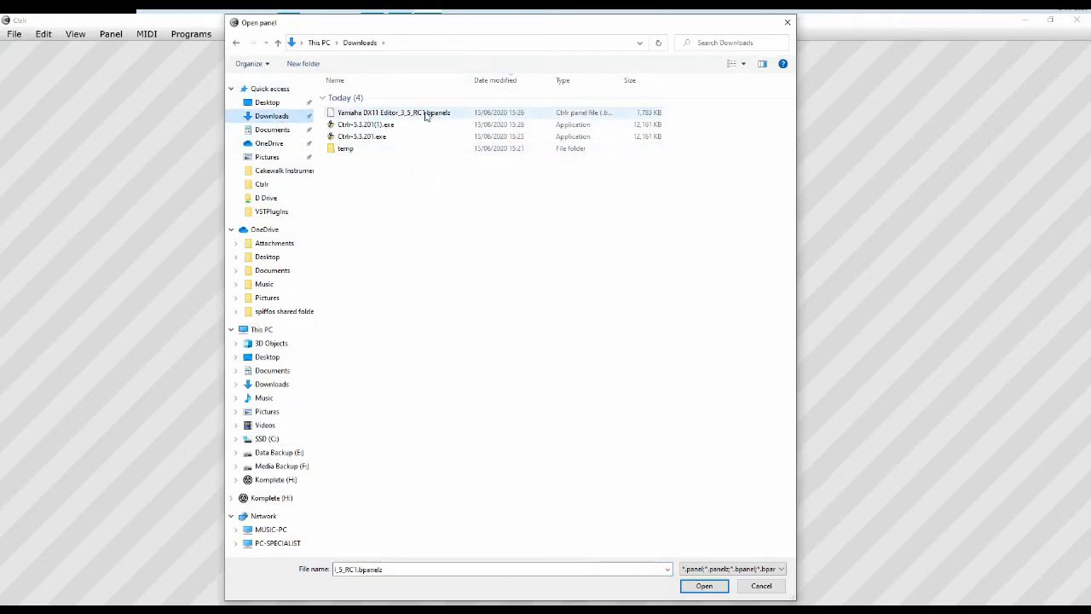
left_click(393, 113)
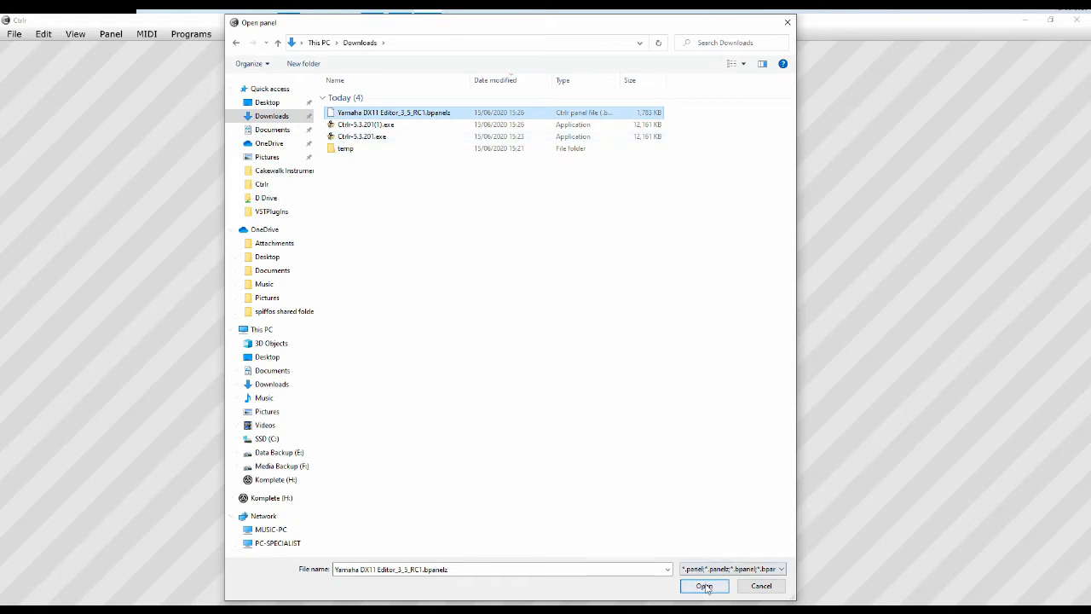
left_click(704, 587)
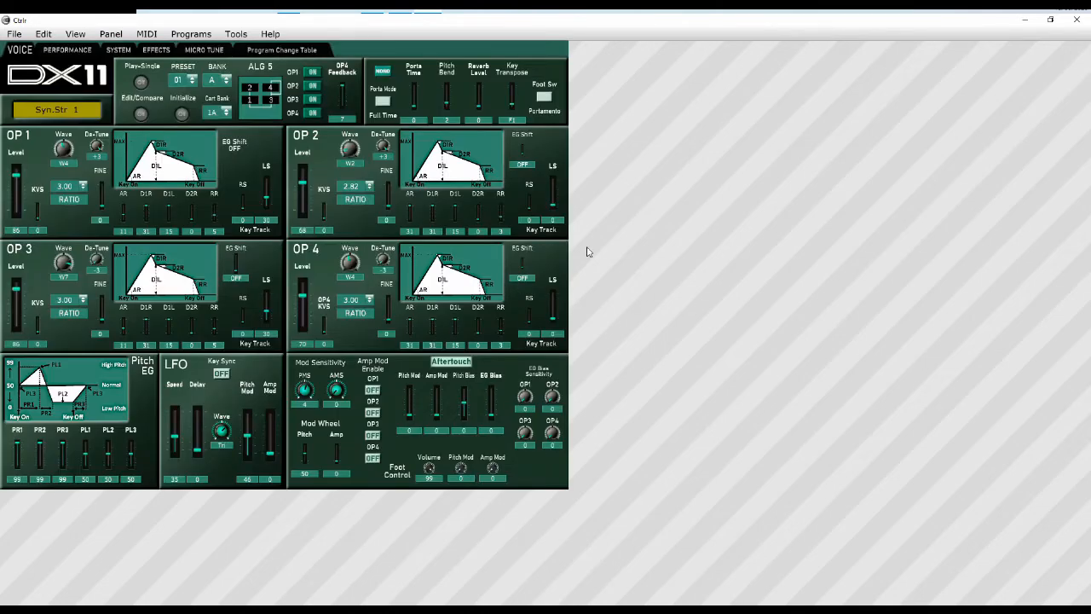
mouse_move(644, 223)
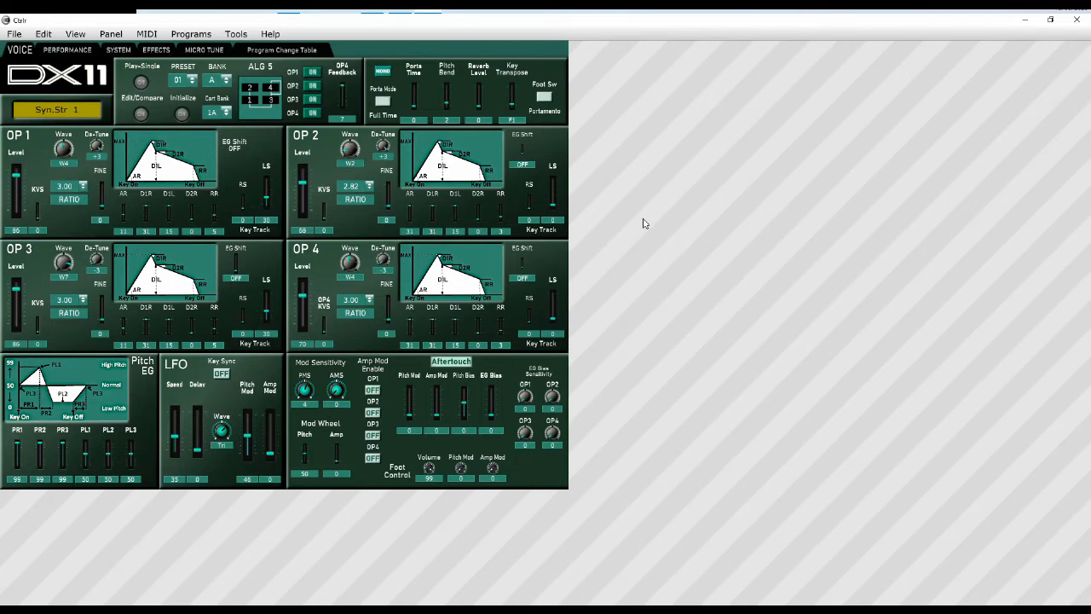
mouse_move(627, 169)
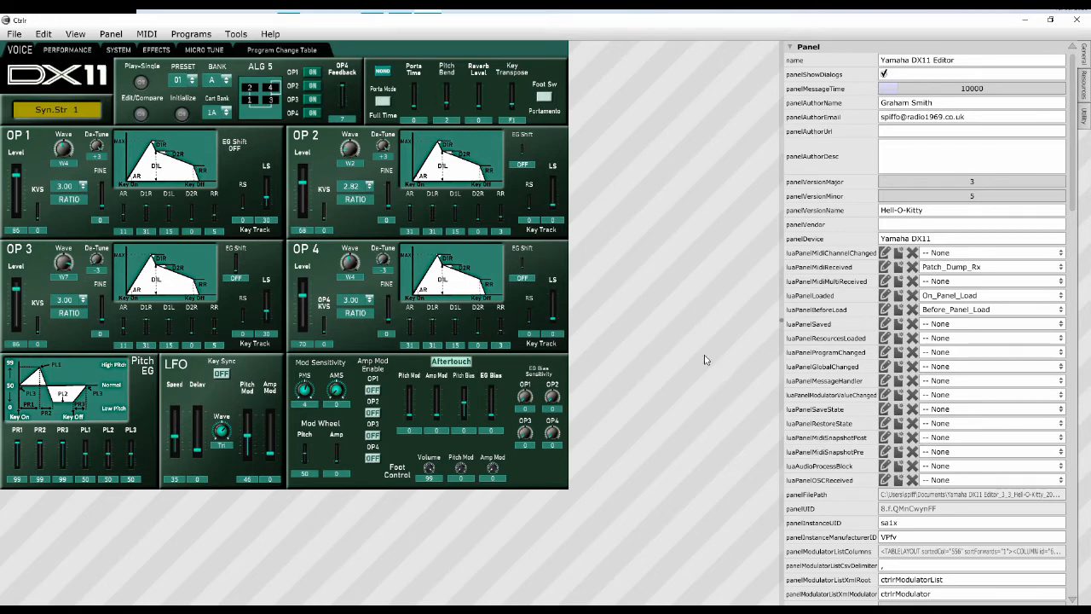
Step: Review the panel properties, then switch the DX11 editor into Panel mode
left_click(111, 35)
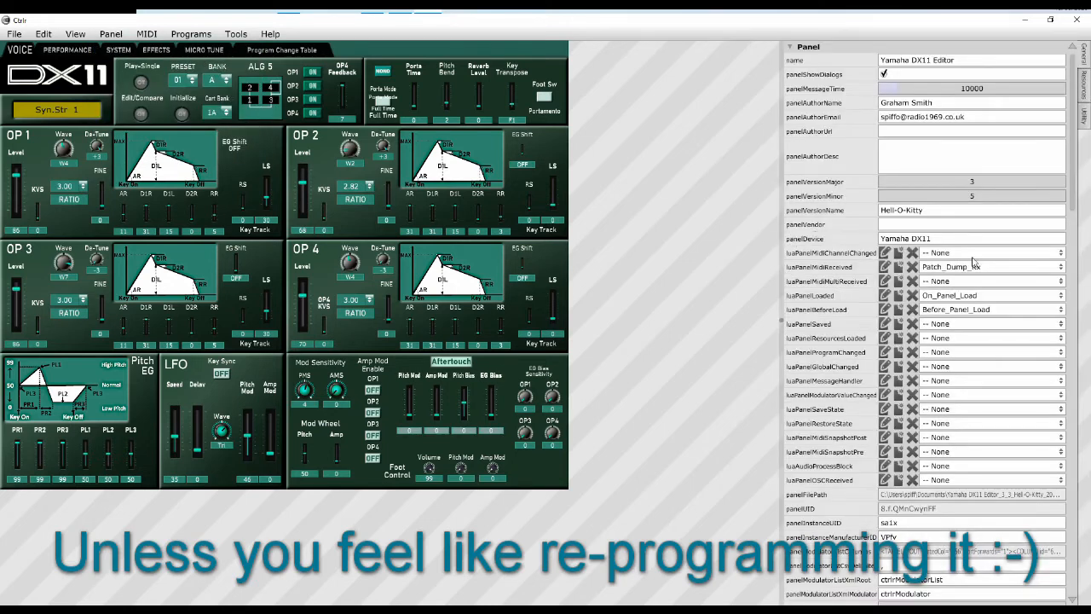
scroll("down", 3)
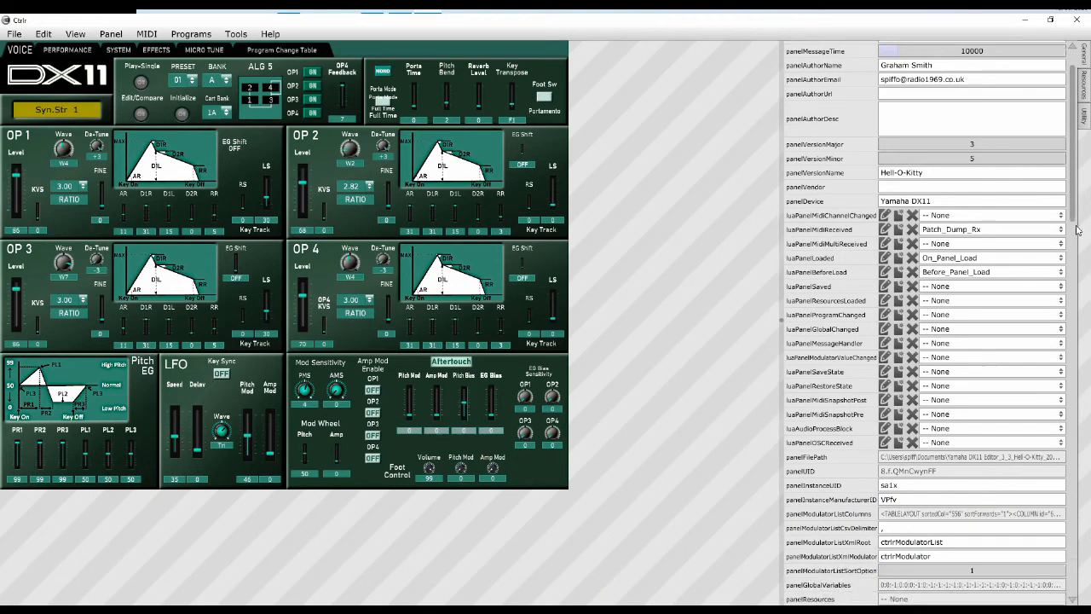
scroll("down", 3)
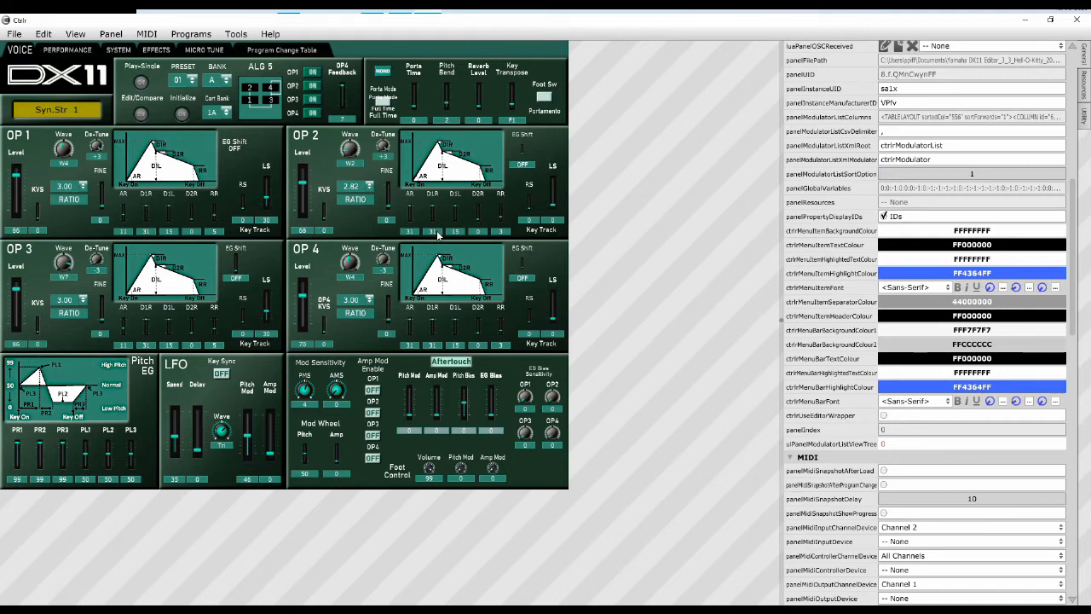
left_click(109, 34)
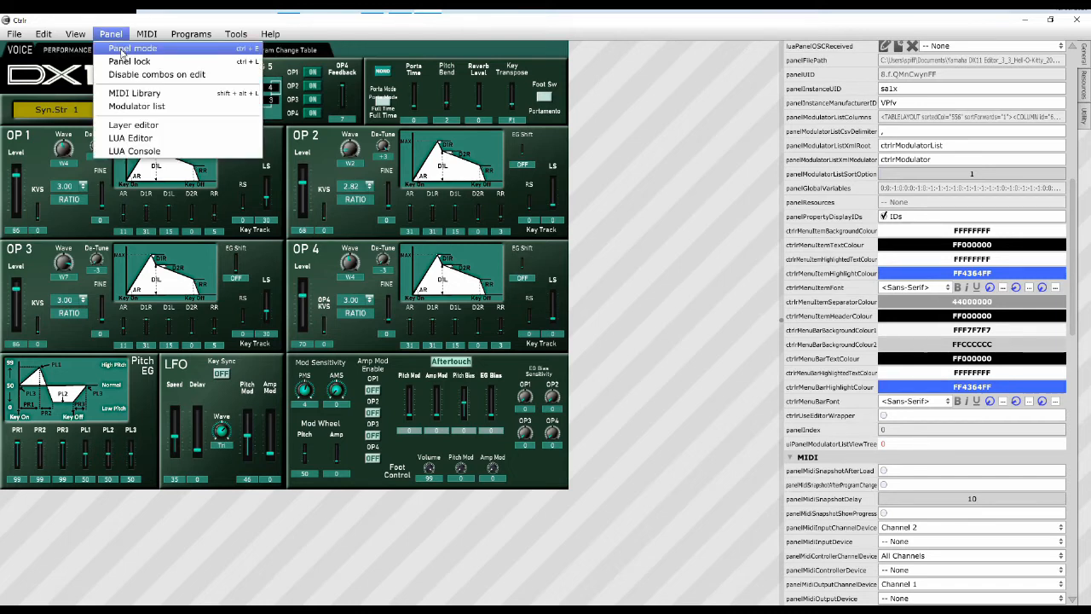
left_click(133, 48)
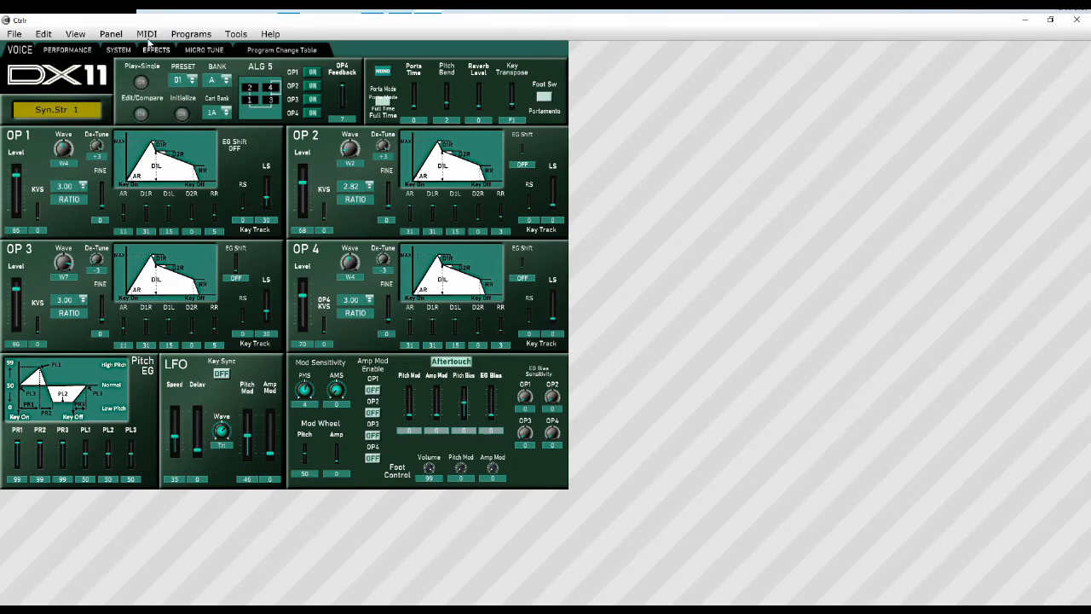
Step: Select DIN 1 (mioXM) as the MIDI input device and confirm it stays checked
left_click(147, 34)
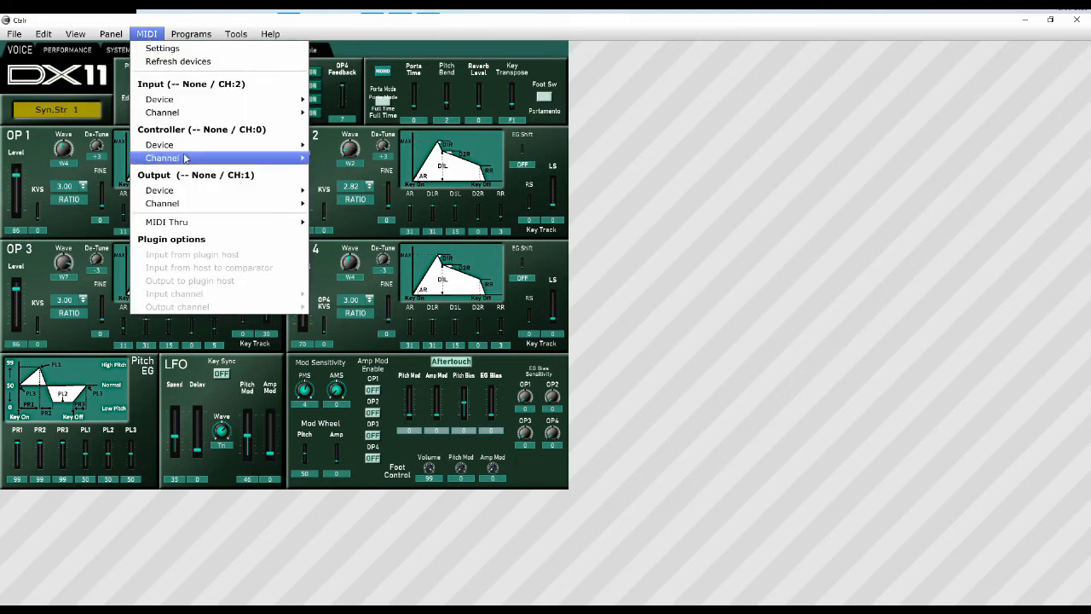
mouse_move(200, 186)
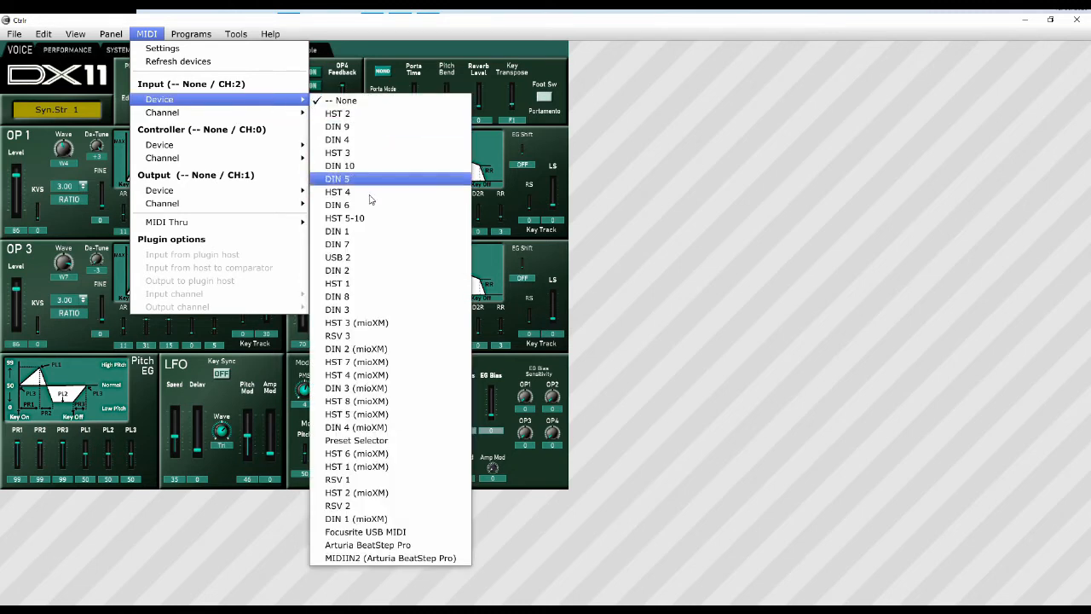
mouse_move(382, 375)
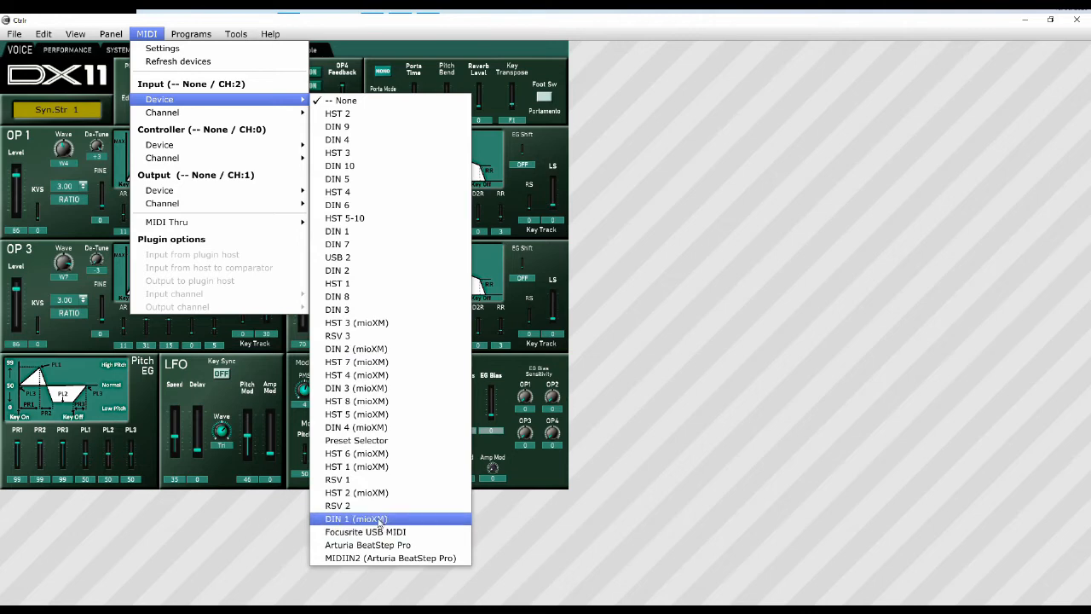
left_click(356, 518)
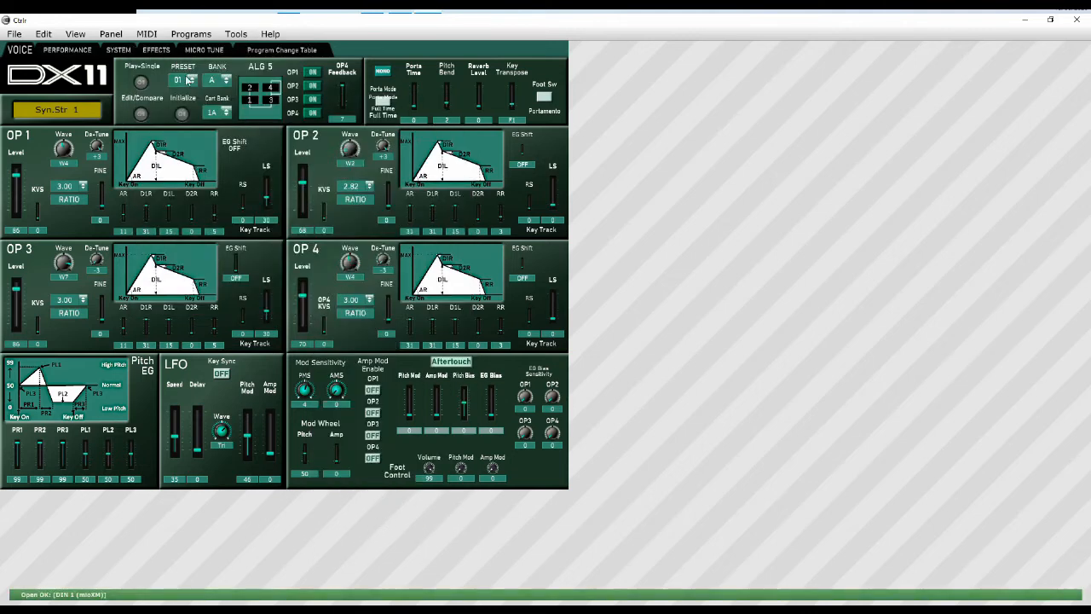
mouse_move(37, 604)
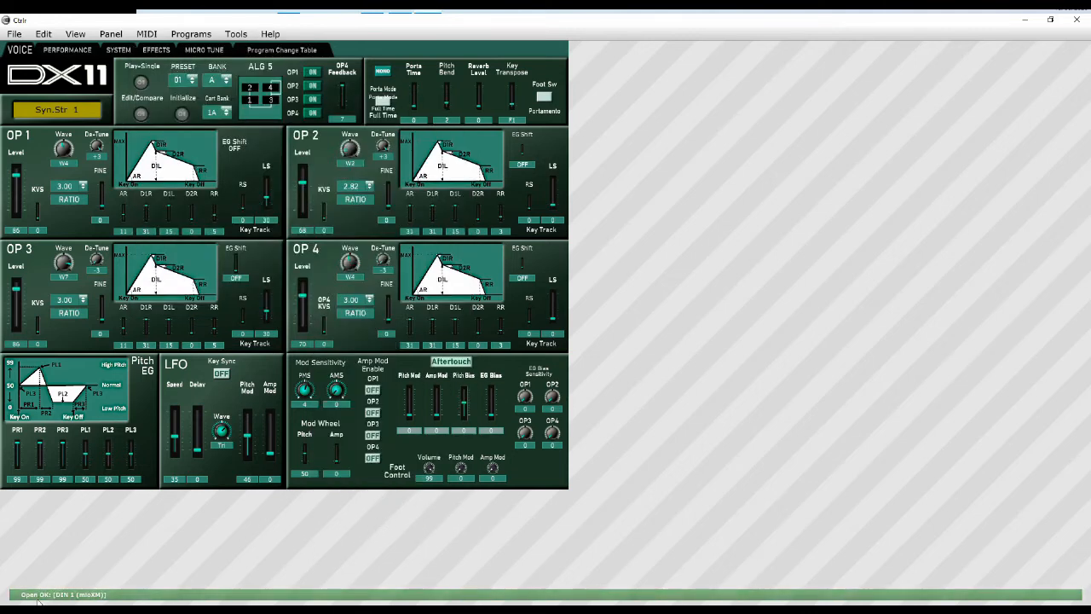
mouse_move(144, 601)
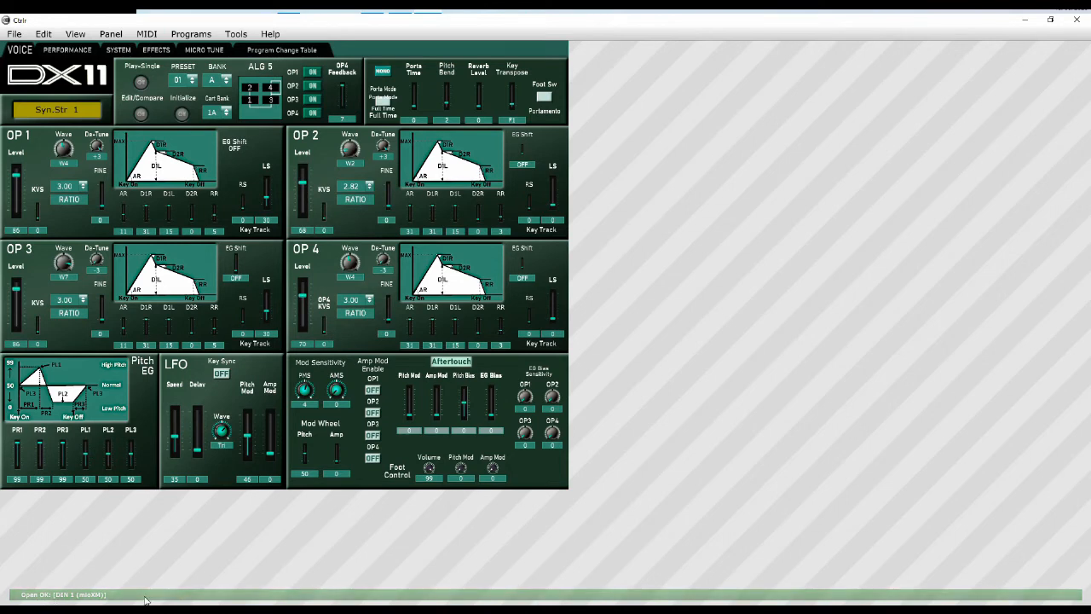
mouse_move(146, 34)
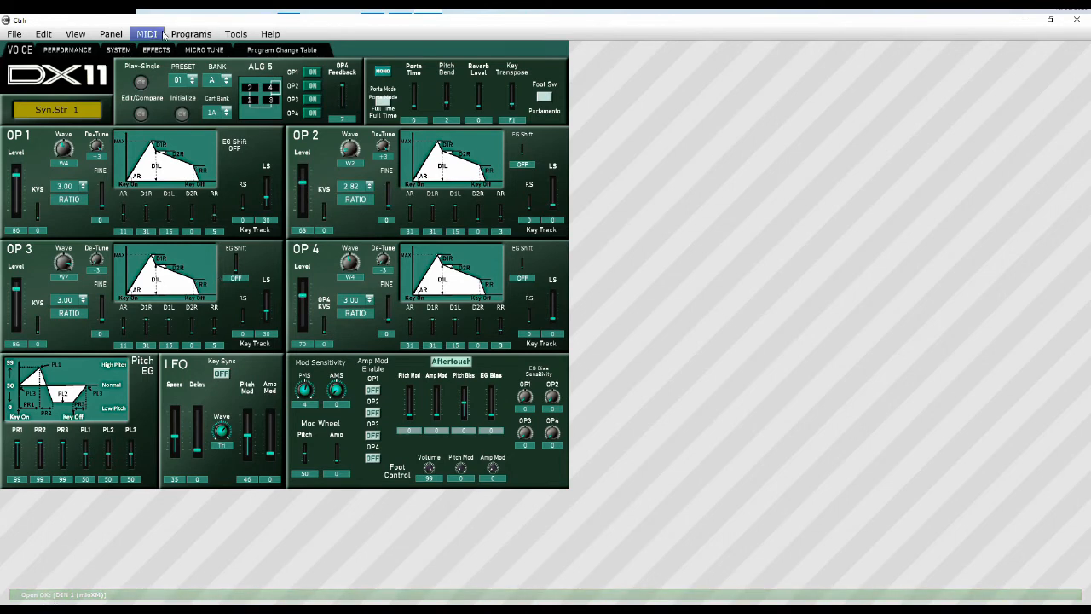
left_click(146, 34)
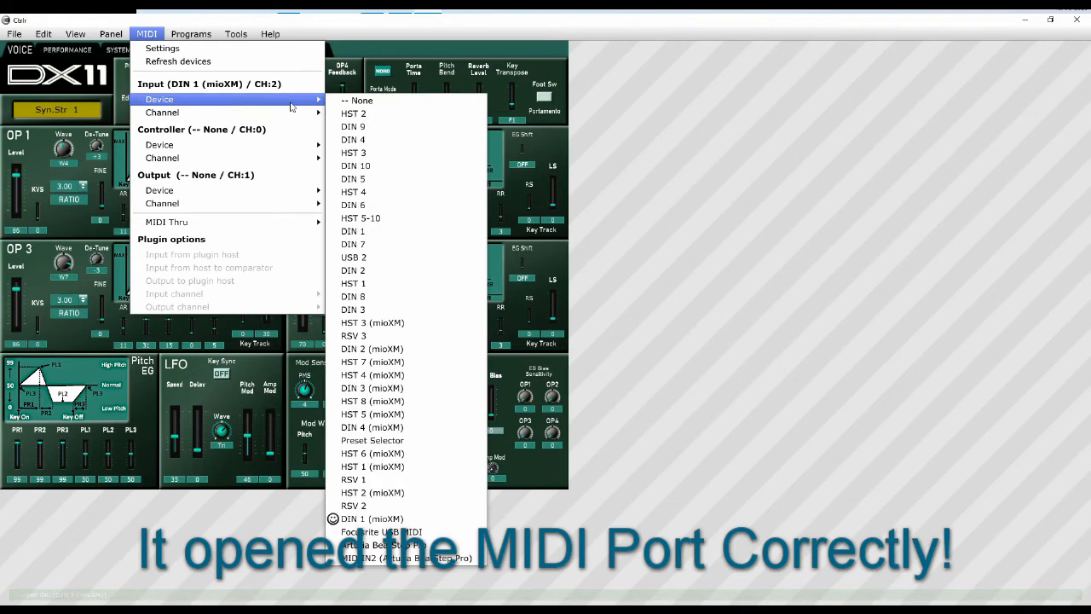
mouse_move(372, 519)
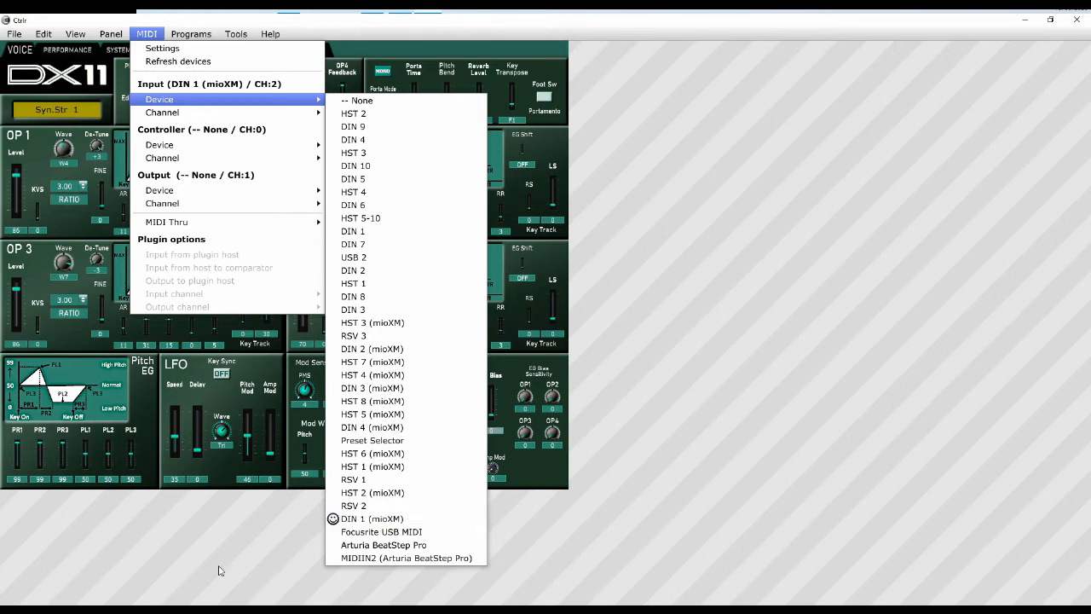
mouse_move(372, 518)
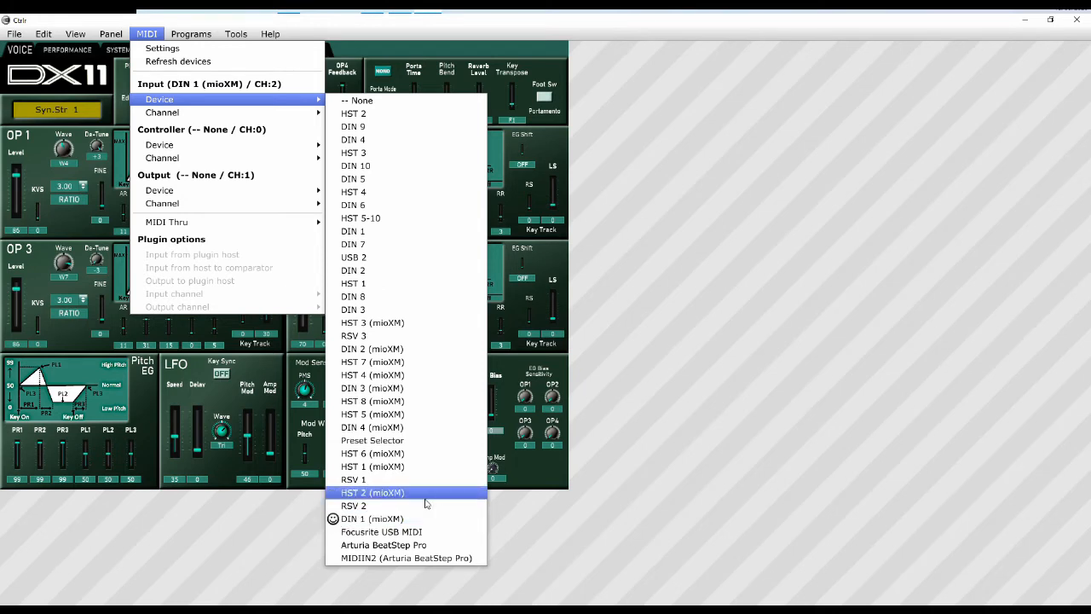
mouse_move(399, 518)
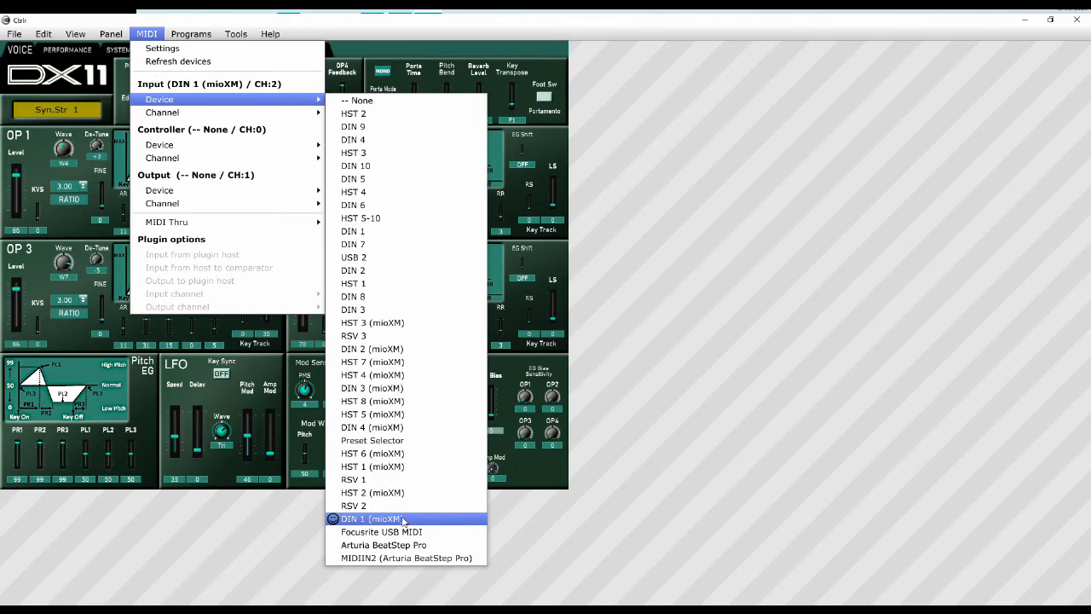
left_click(369, 518)
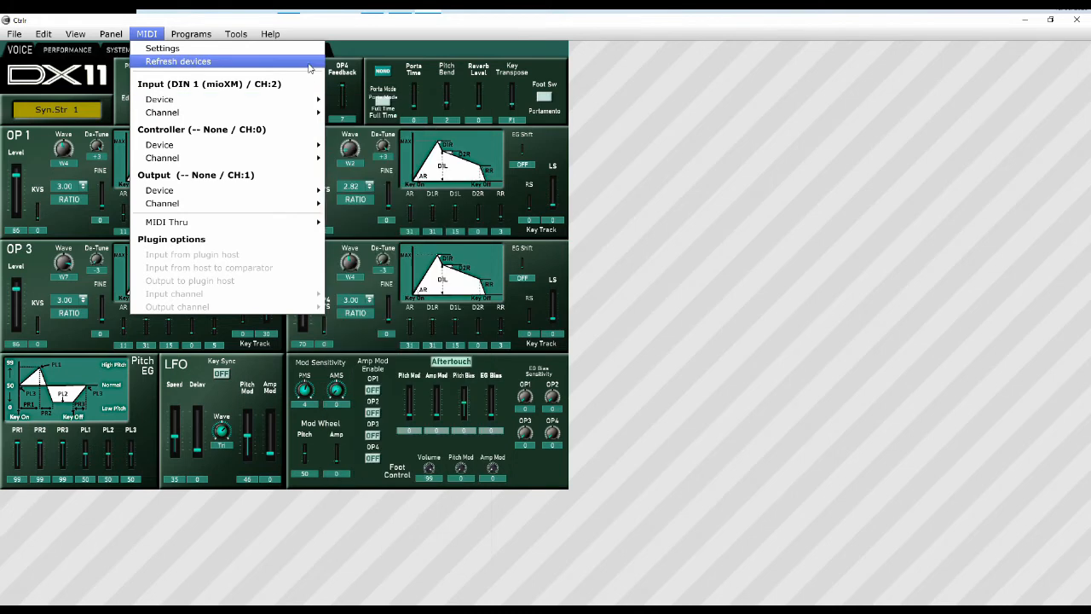
Step: Select DIN 1 (mioXM) as the MIDI output device and verify it in the MIDI menu
left_click(161, 191)
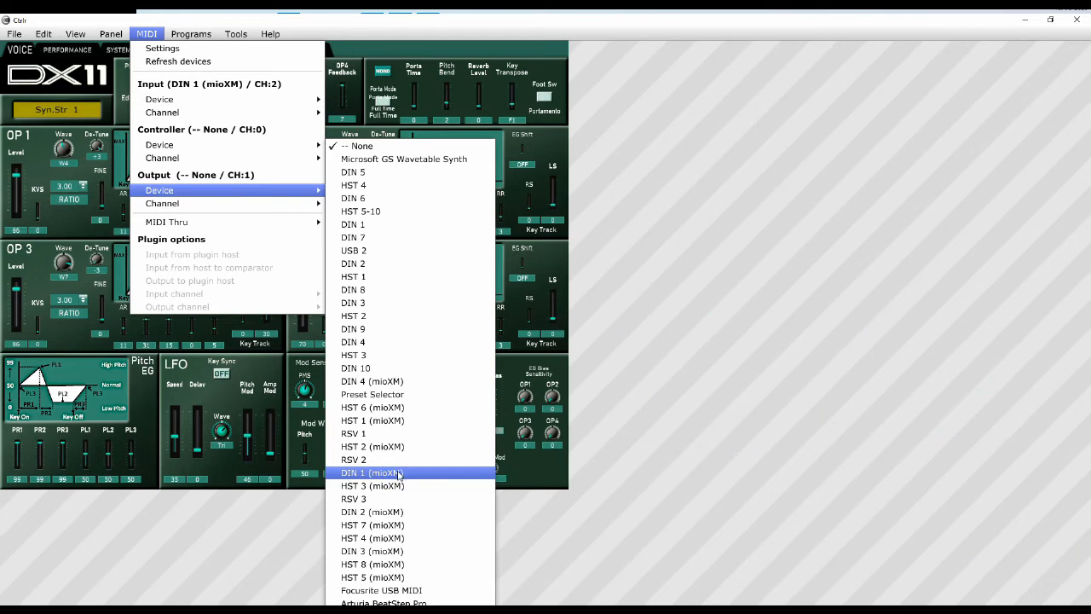
left_click(372, 473)
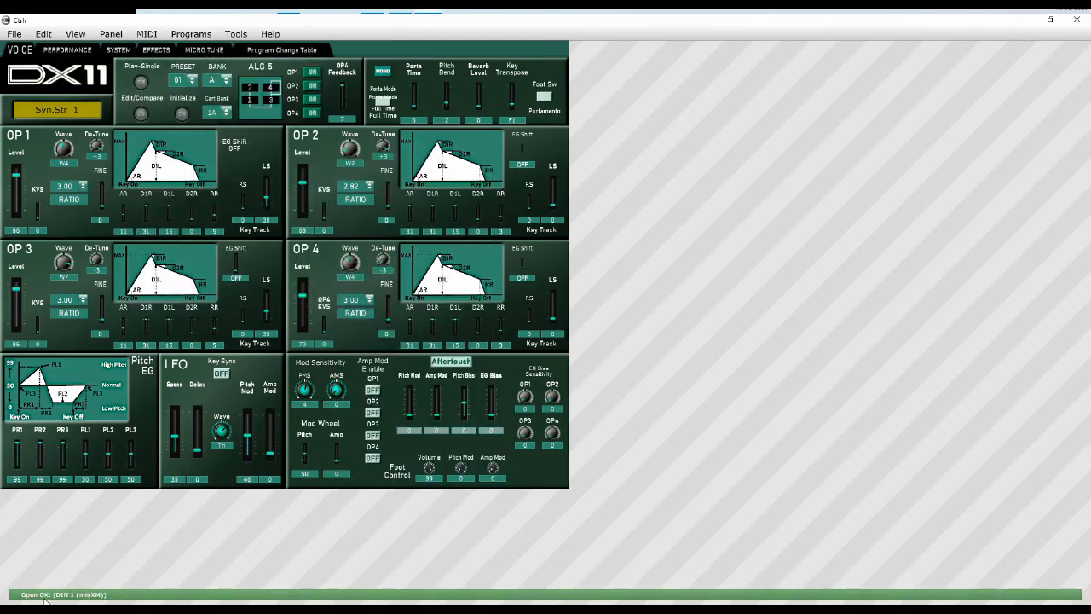
left_click(191, 34)
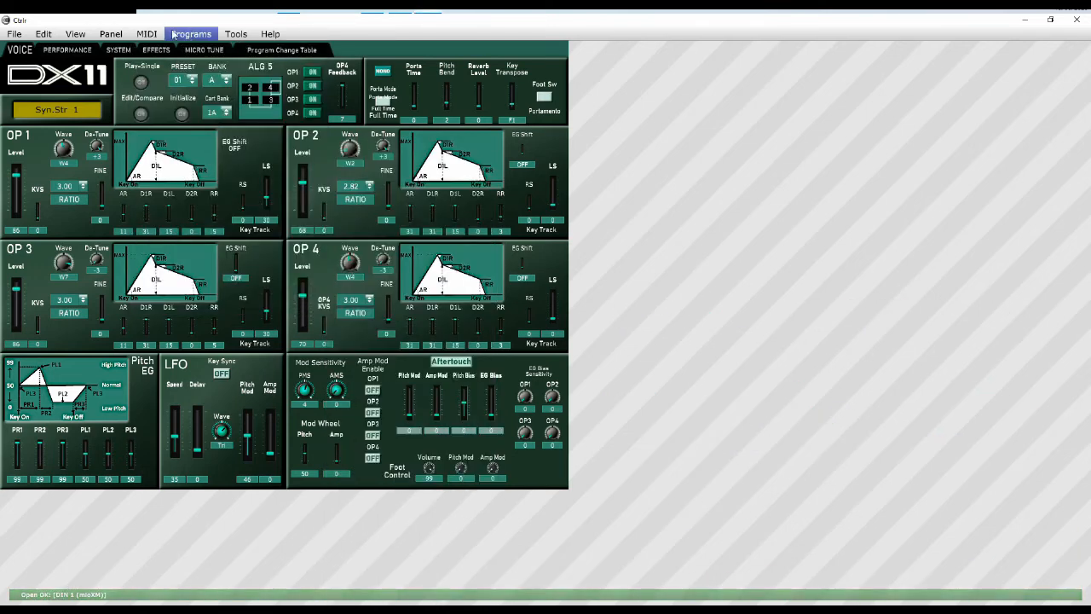
left_click(146, 34)
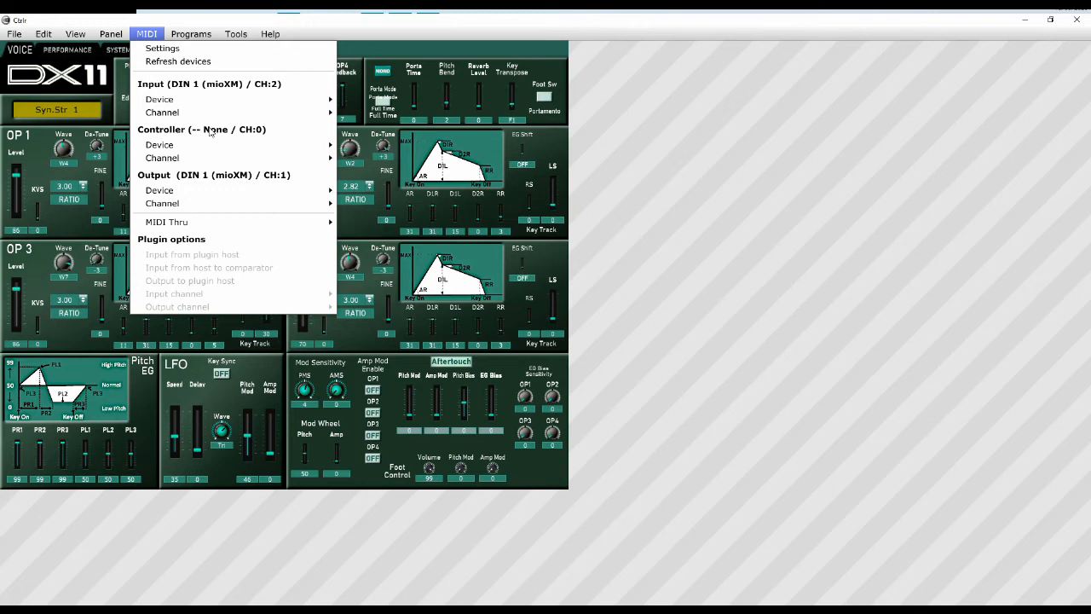
mouse_move(474, 109)
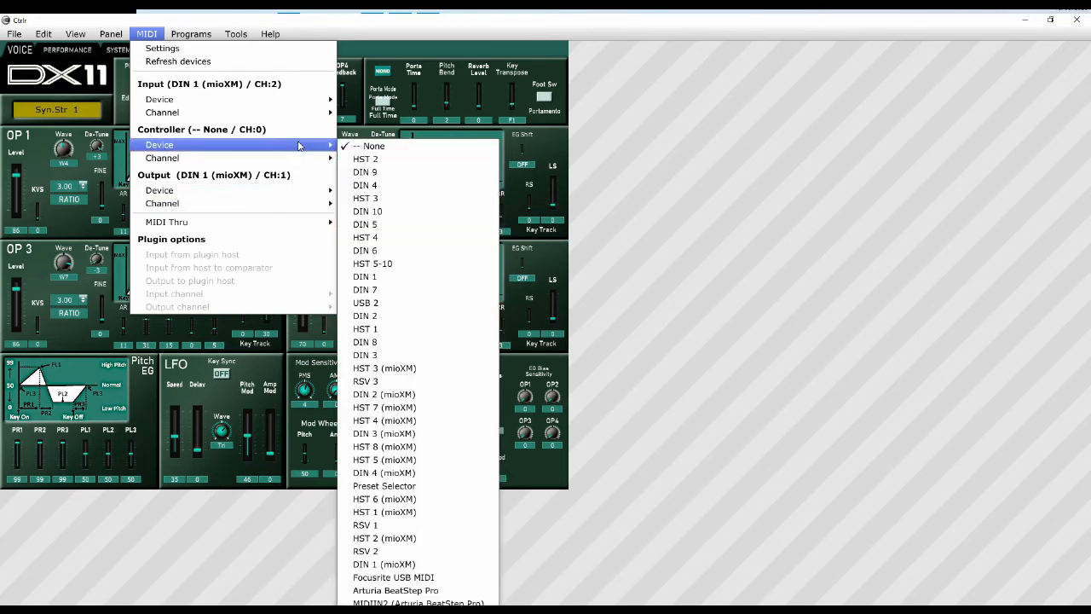
mouse_move(467, 104)
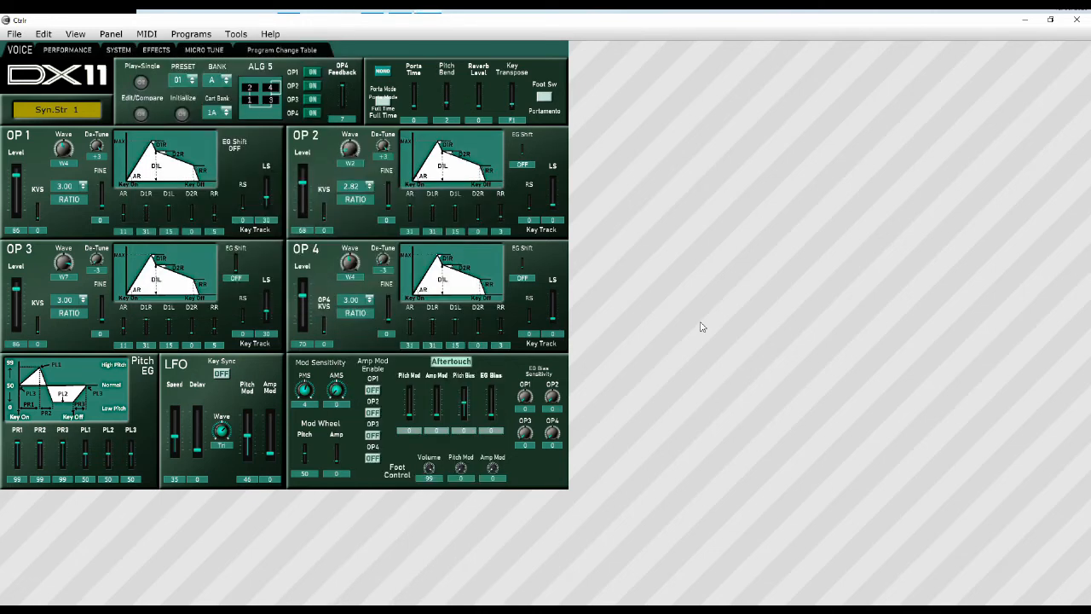
Step: Set the MIDI output channel to Channel 2
left_click(147, 34)
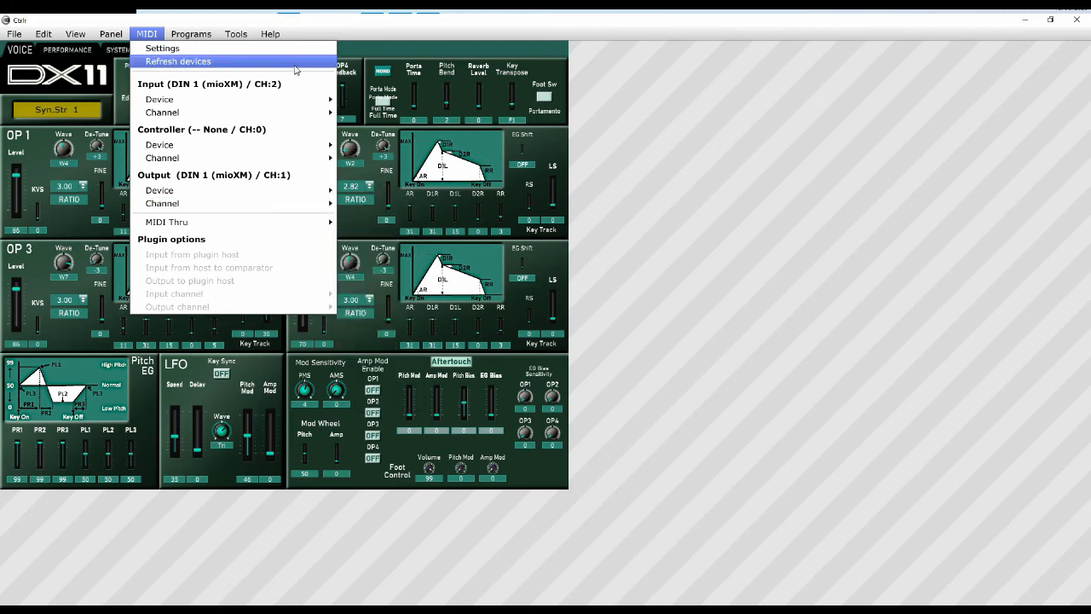
mouse_move(159, 99)
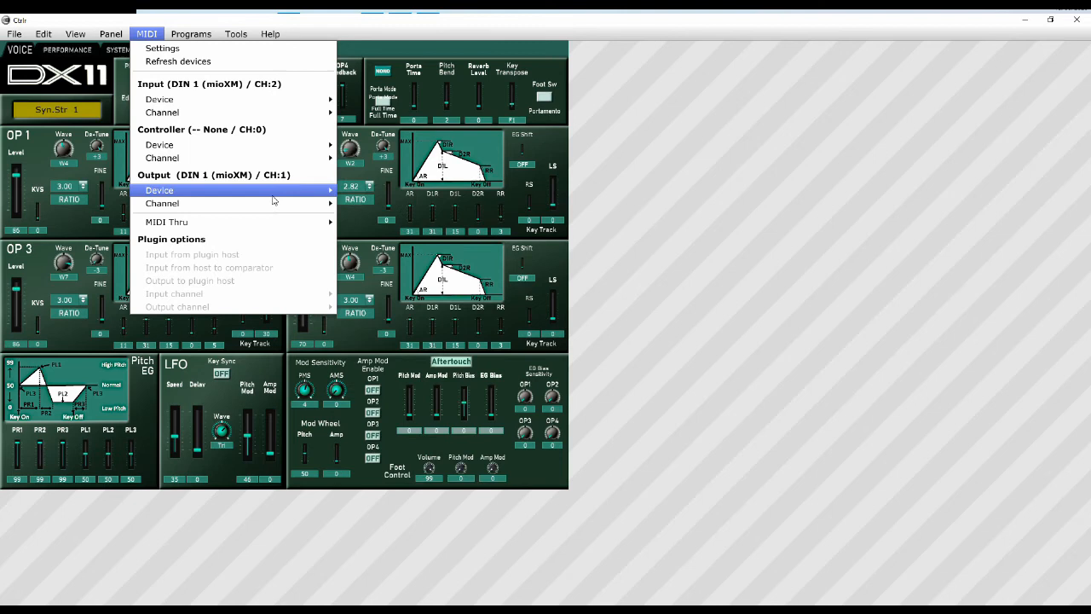
left_click(162, 203)
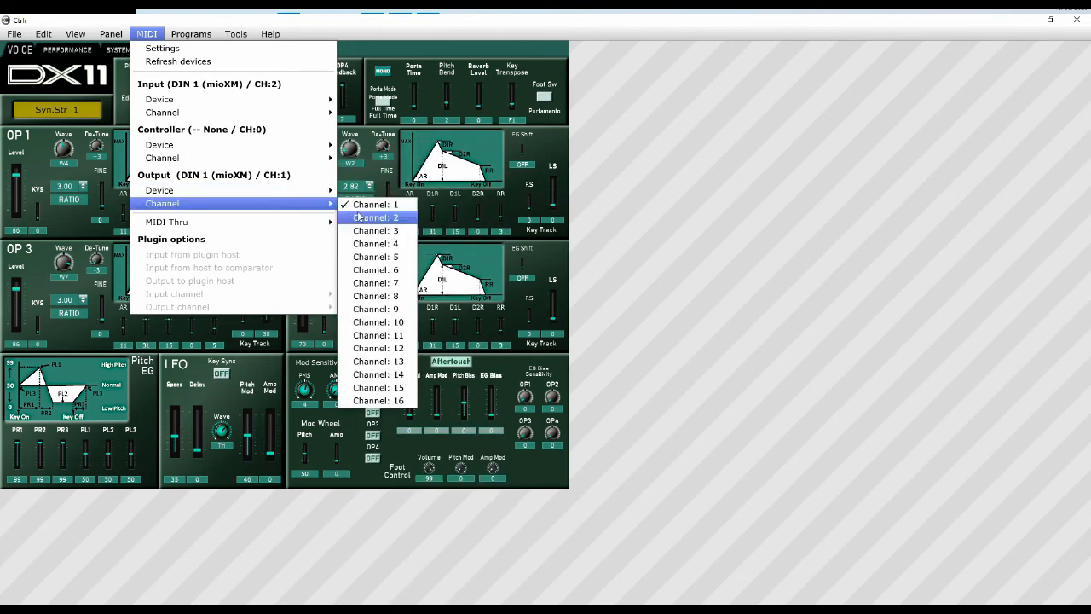
left_click(372, 218)
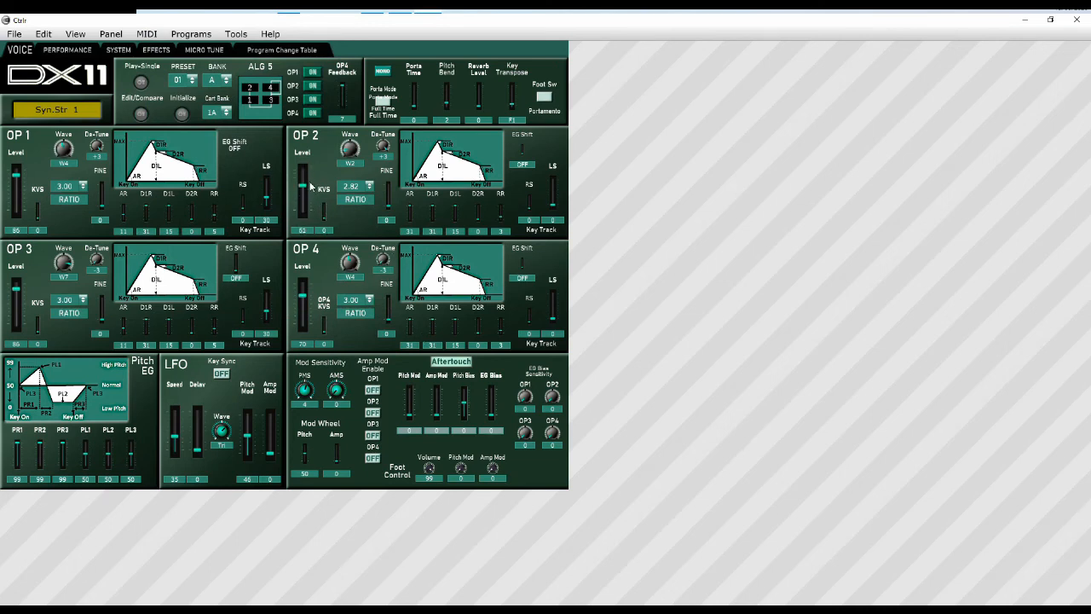
mouse_move(323, 160)
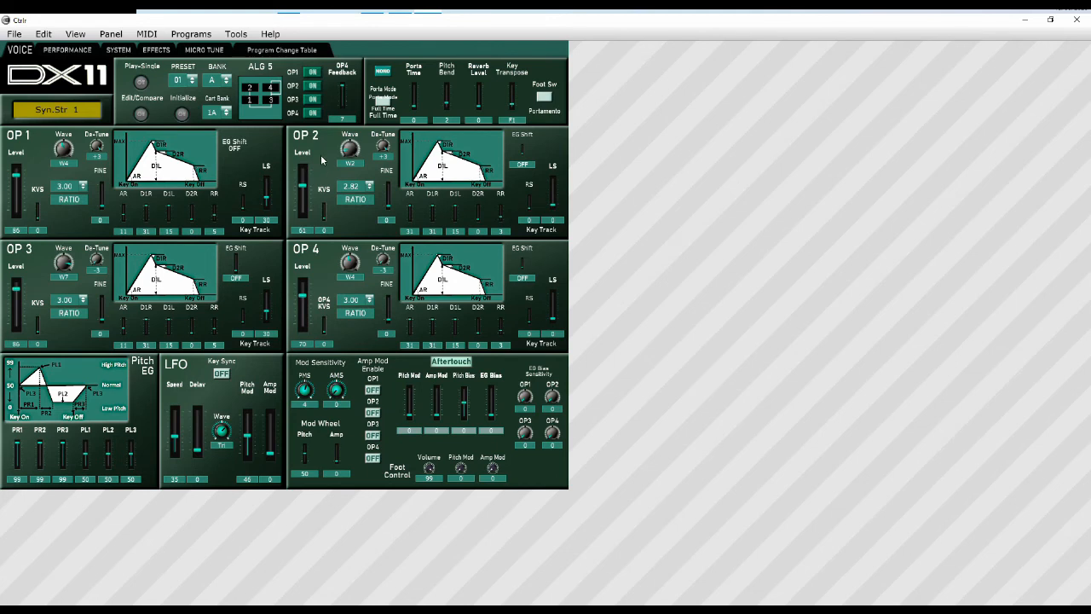
mouse_move(1064, 315)
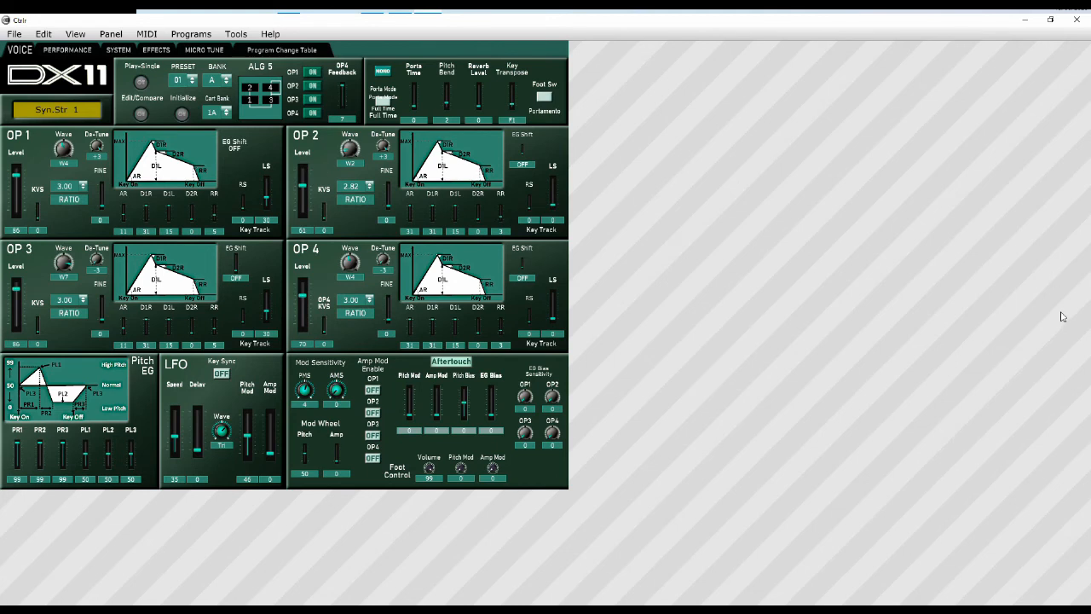
mouse_move(778, 321)
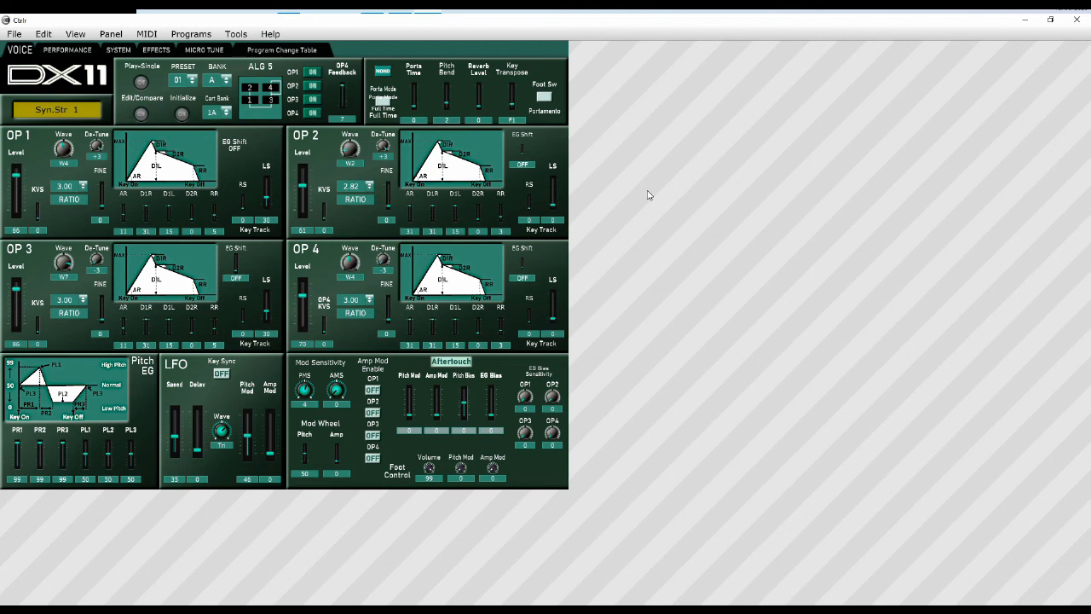
mouse_move(434, 112)
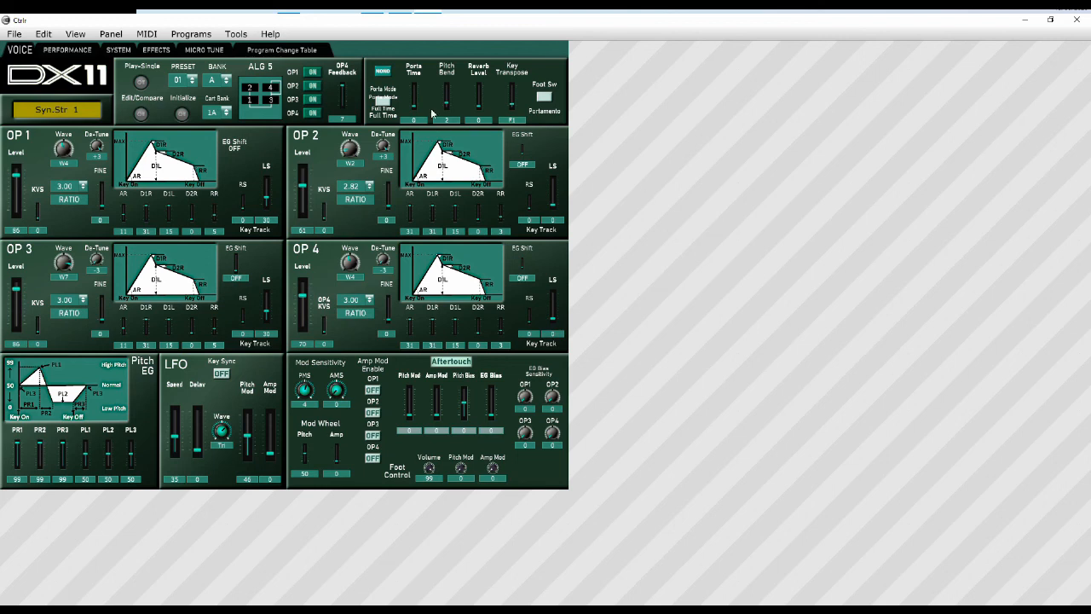
mouse_move(532, 215)
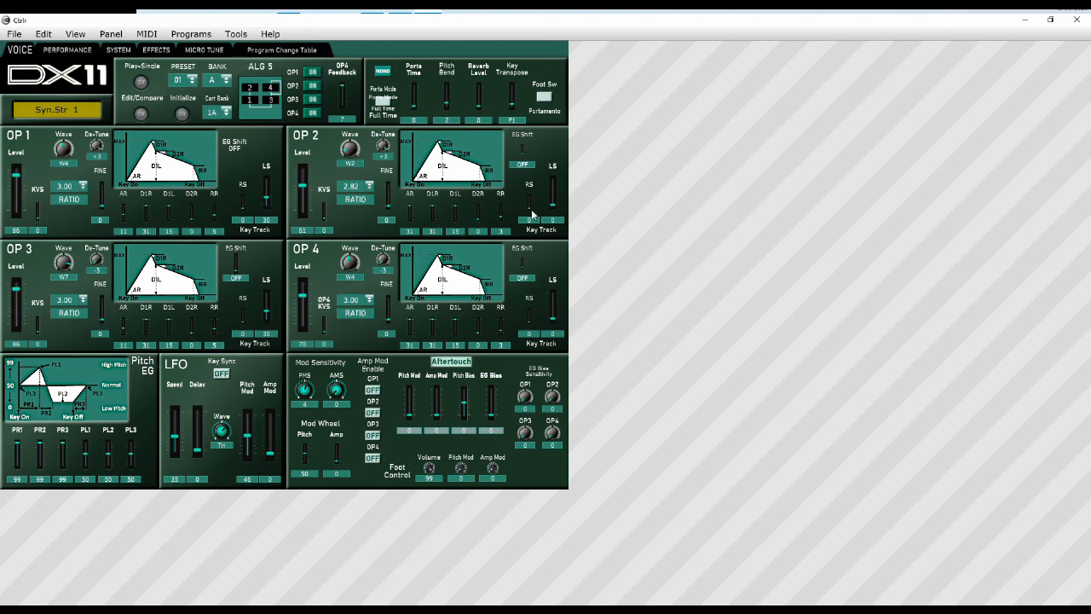
mouse_move(876, 237)
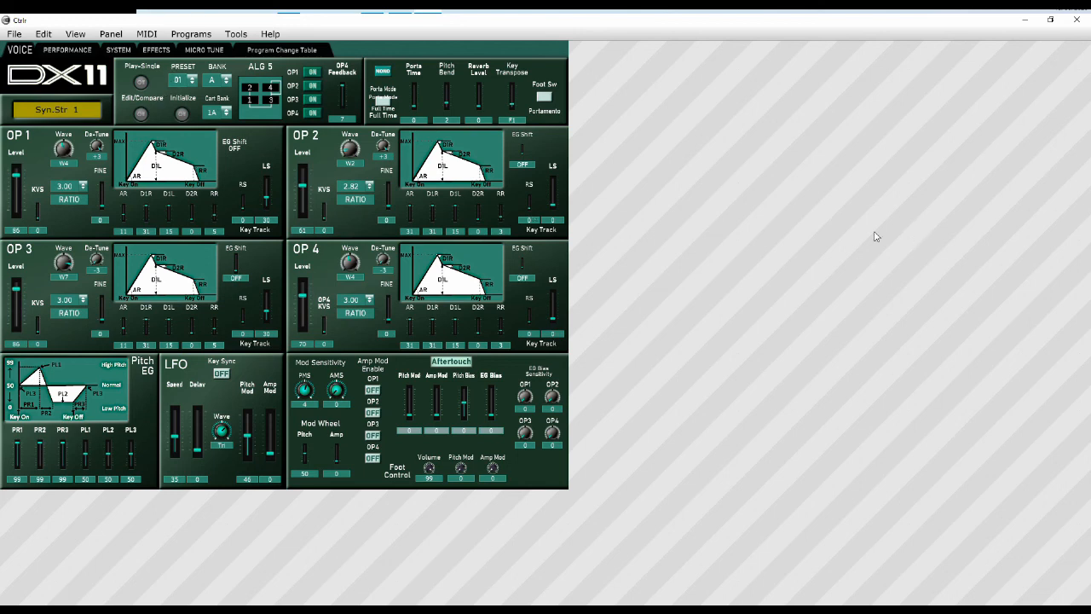